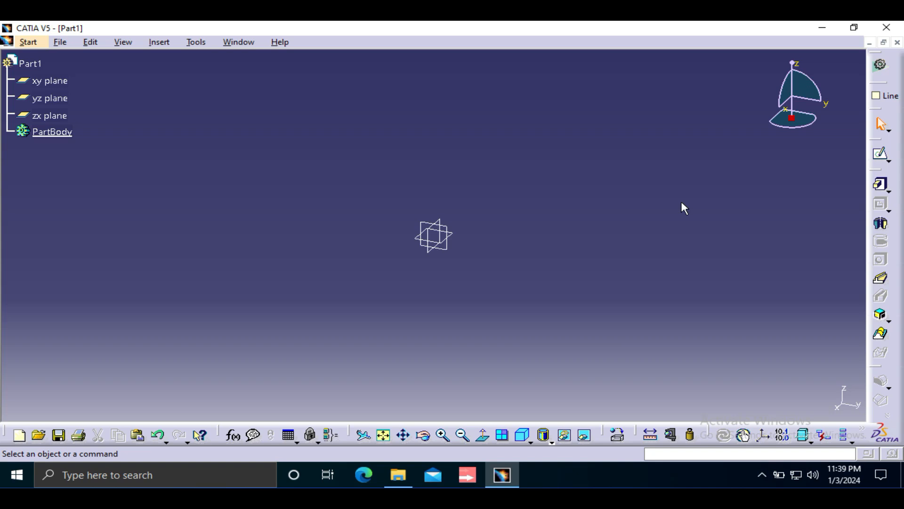
mouse_move(650, 216)
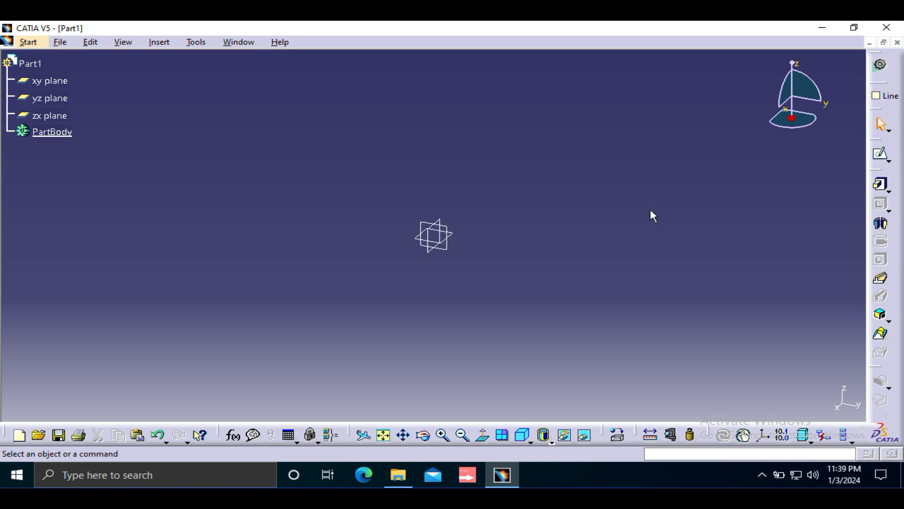
mouse_move(564, 203)
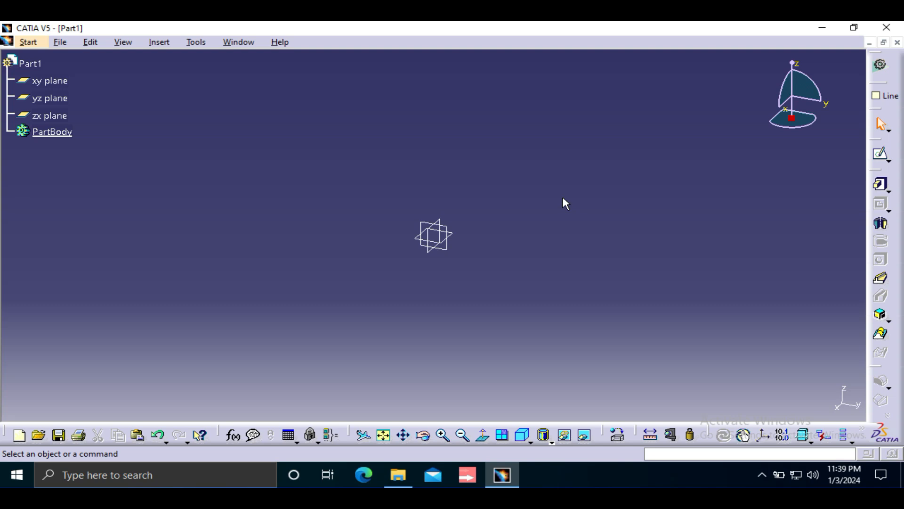
mouse_move(552, 187)
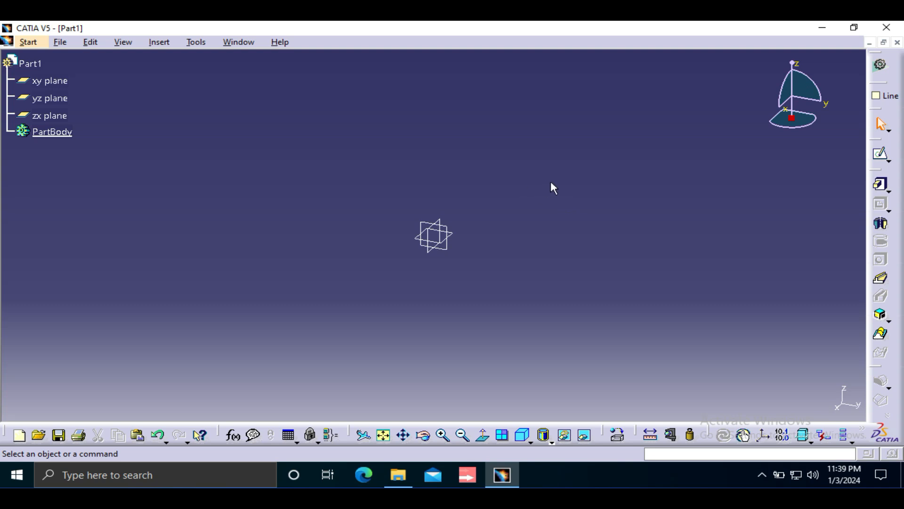
mouse_move(421, 192)
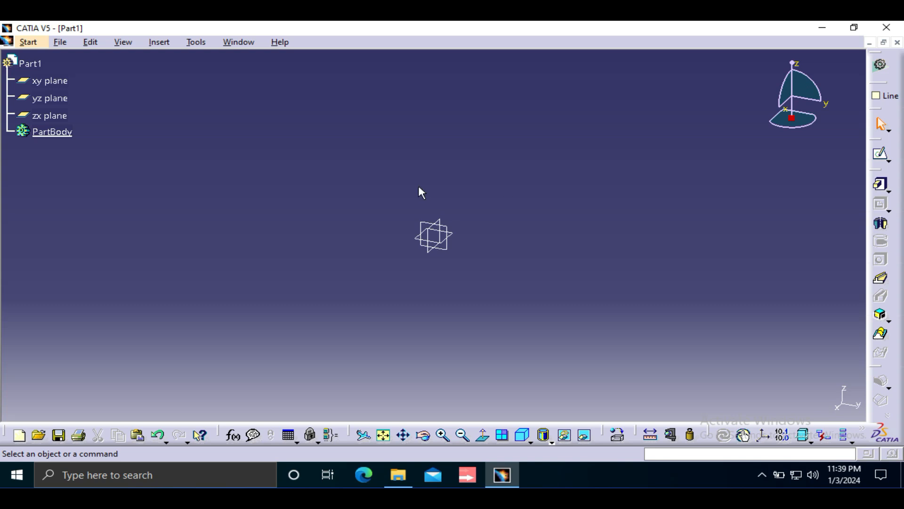
mouse_move(386, 195)
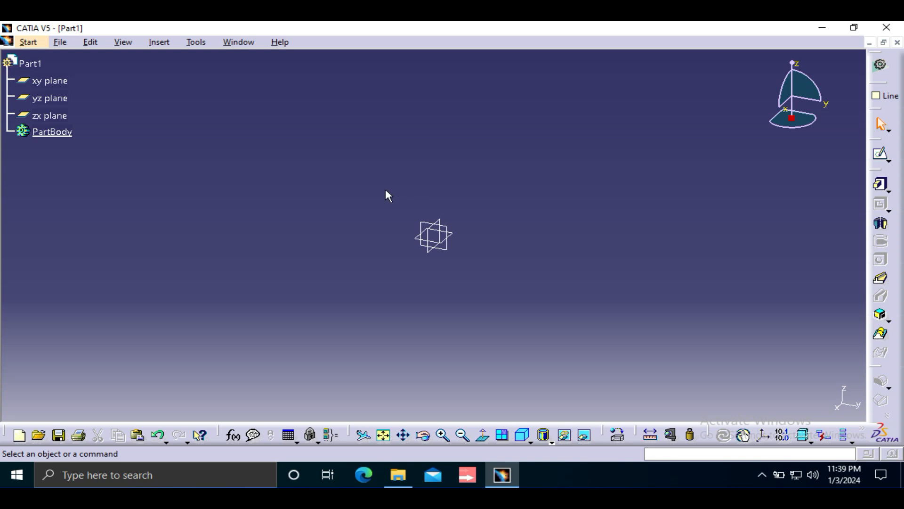
mouse_move(171, 51)
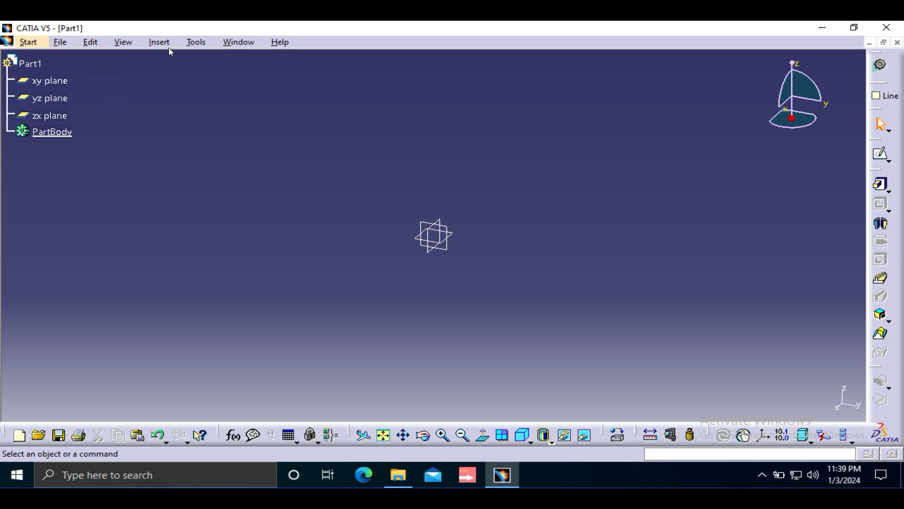
- From Tools > Macro > Macros, browse the macro libraries without adding one, then edit Module1
click(195, 42)
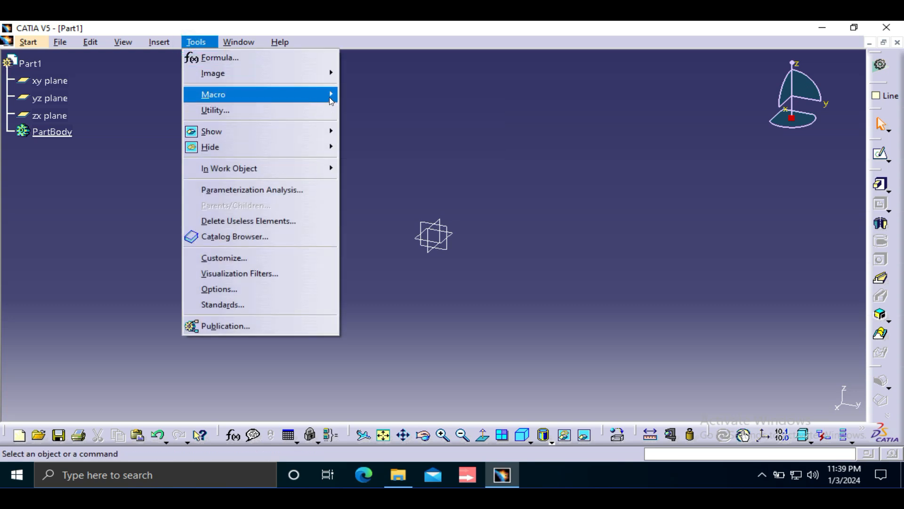
click(231, 94)
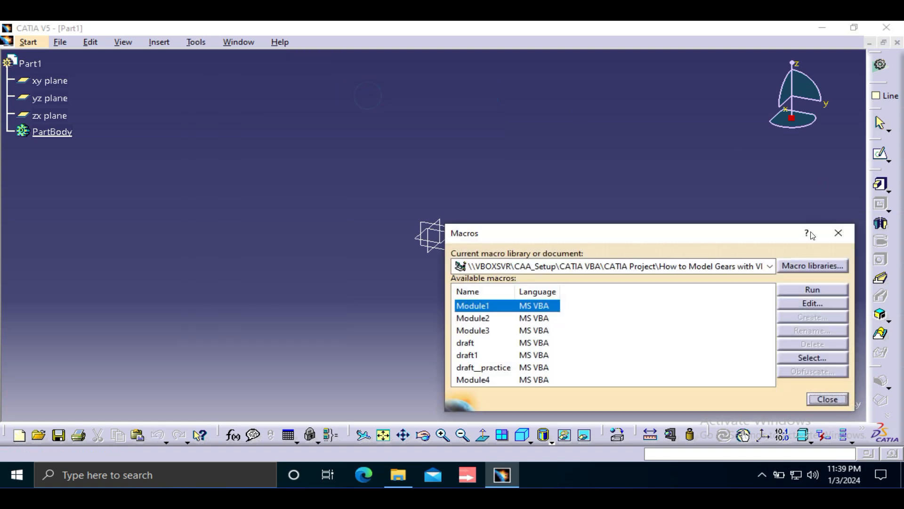
mouse_move(498, 324)
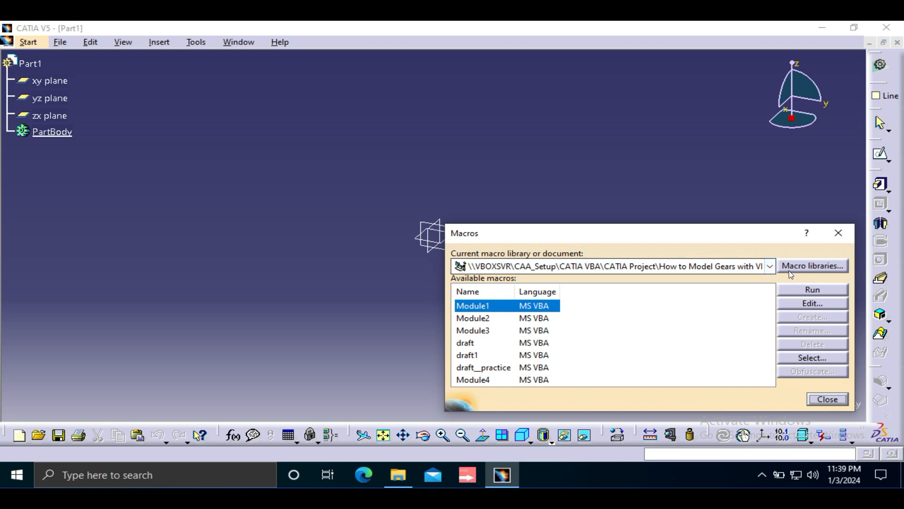
mouse_move(646, 265)
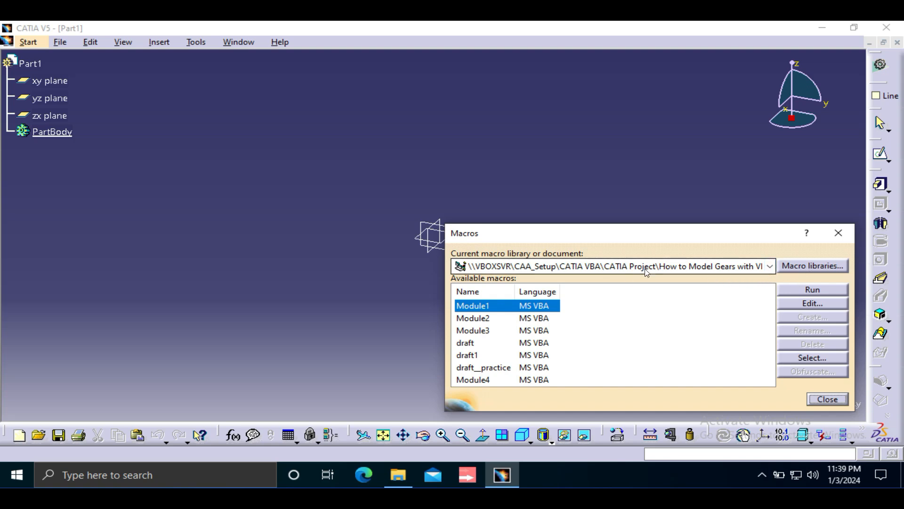
click(812, 265)
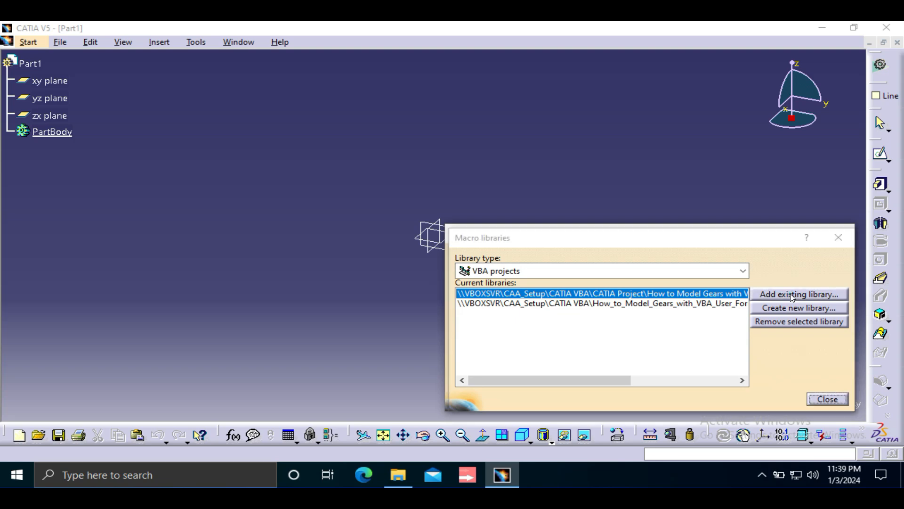
click(798, 294)
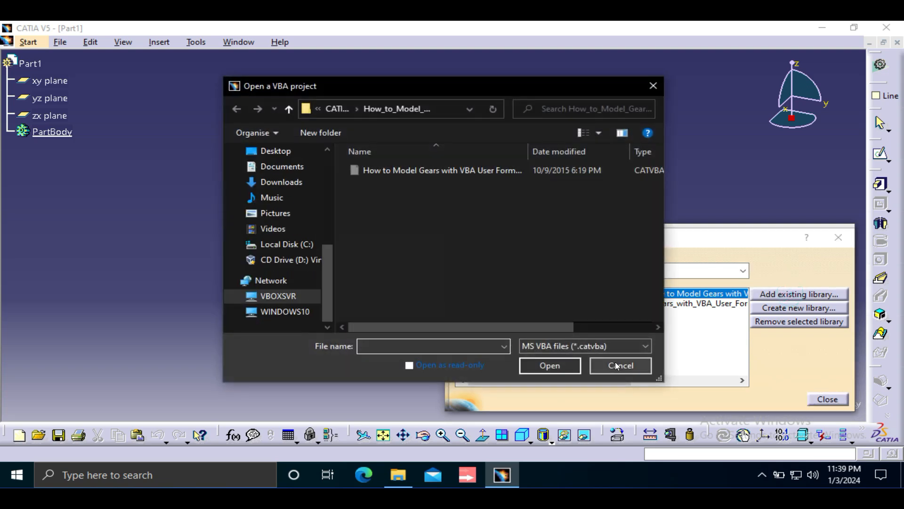
click(620, 365)
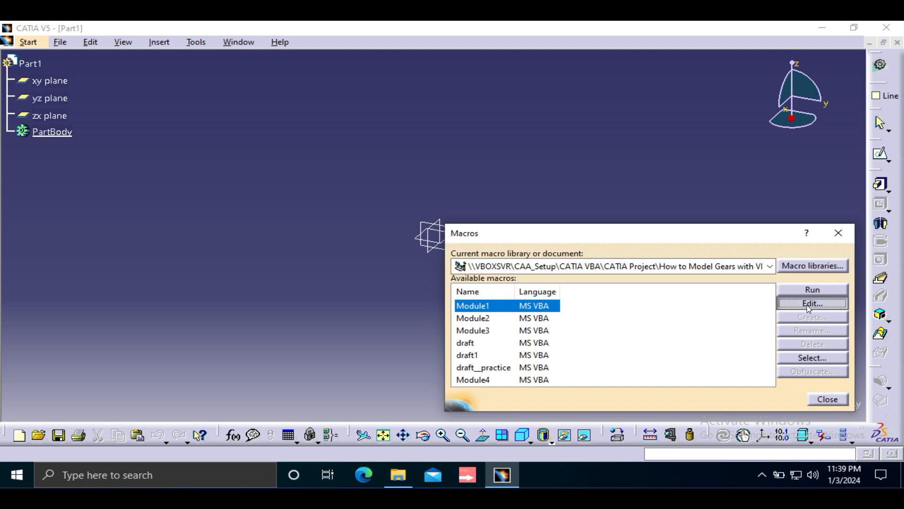
click(812, 302)
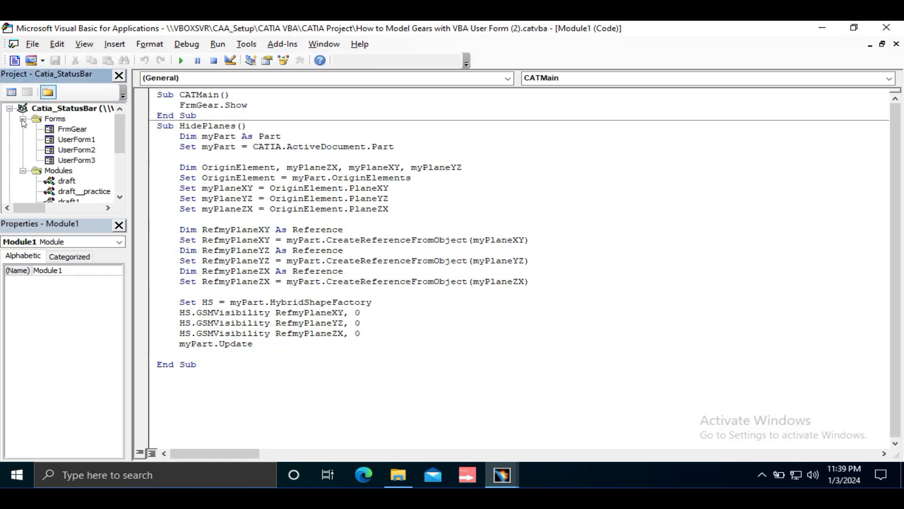
- Double-click FrmGear under Forms to show the 3D Gear form designer
double_click(74, 128)
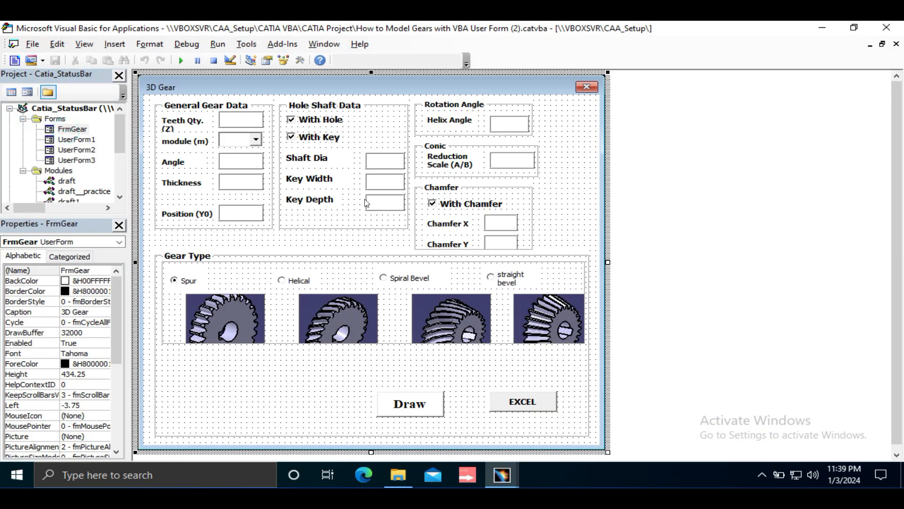
mouse_move(340, 165)
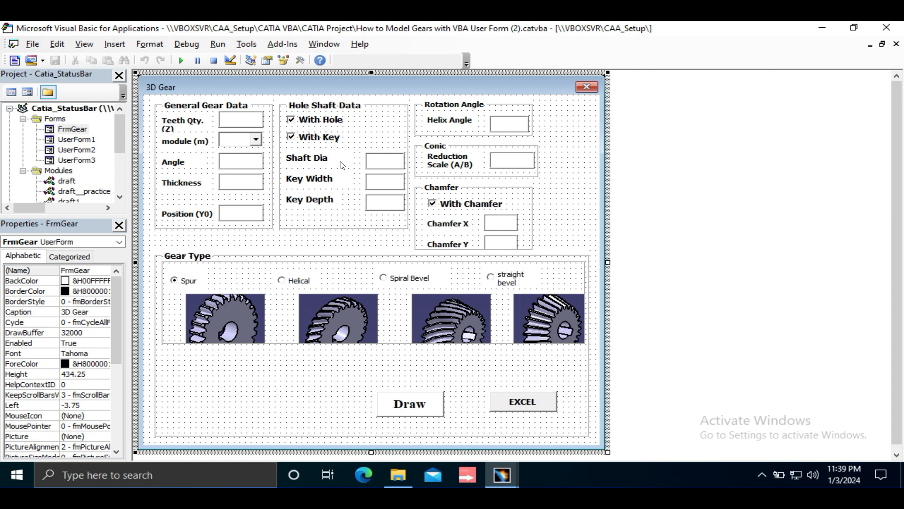
mouse_move(205, 296)
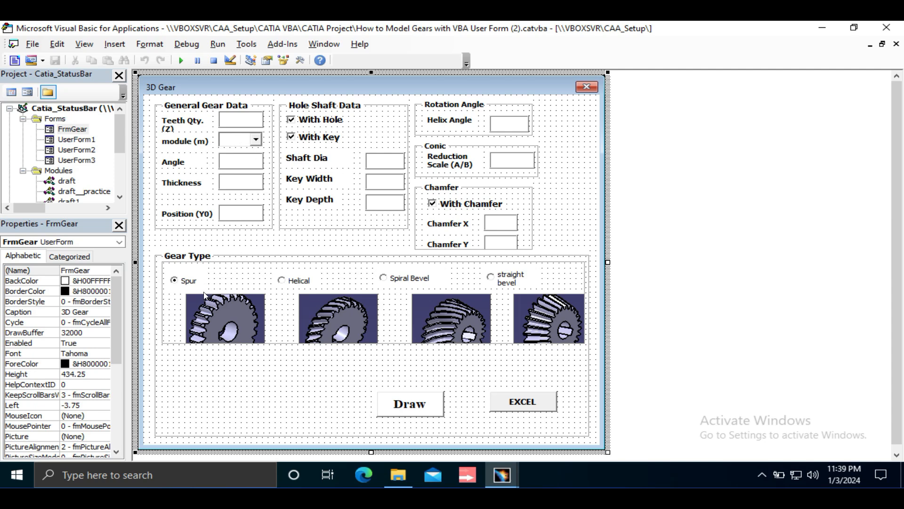
mouse_move(485, 287)
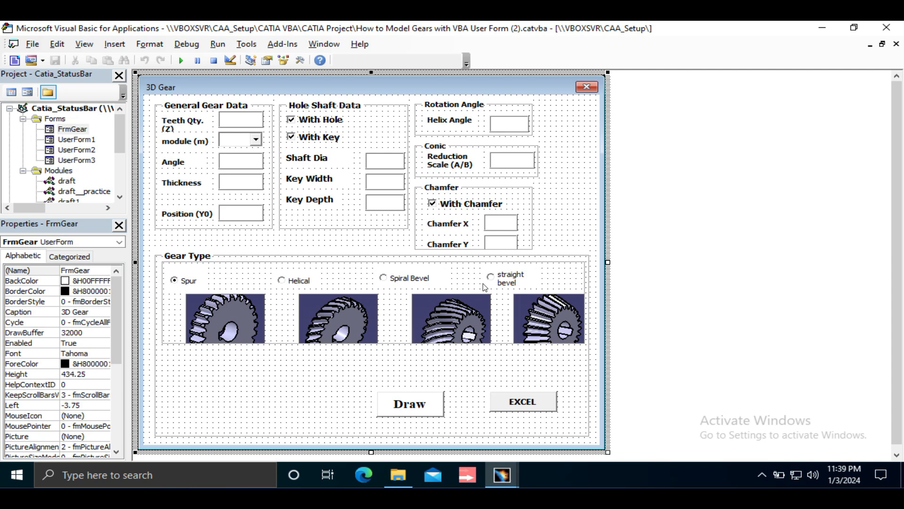
mouse_move(532, 298)
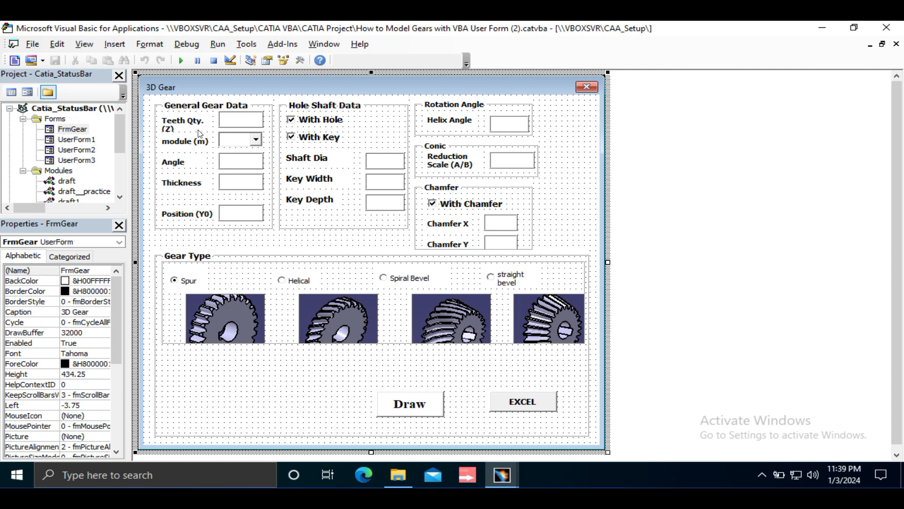
mouse_move(244, 128)
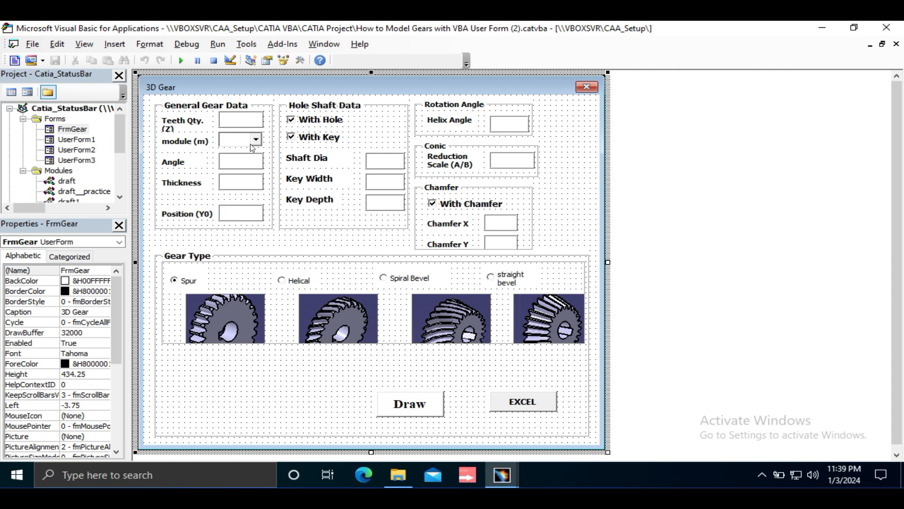
mouse_move(237, 223)
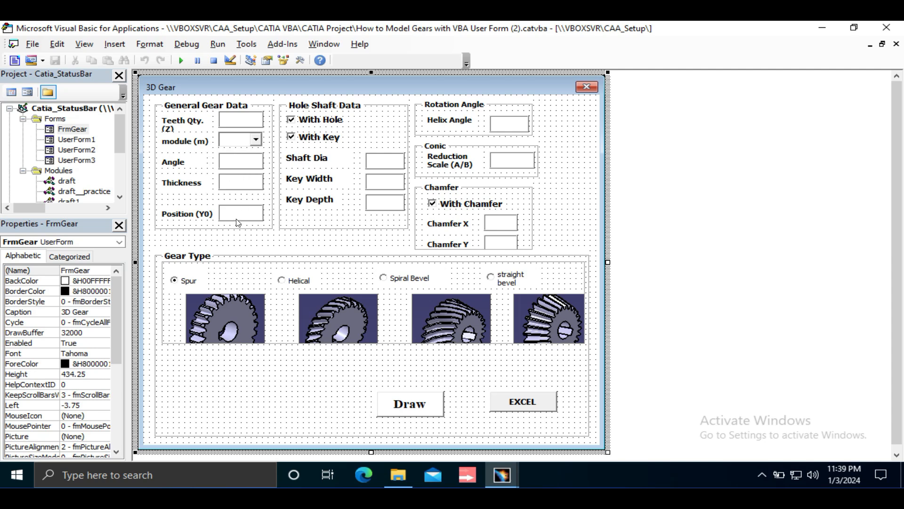
mouse_move(340, 124)
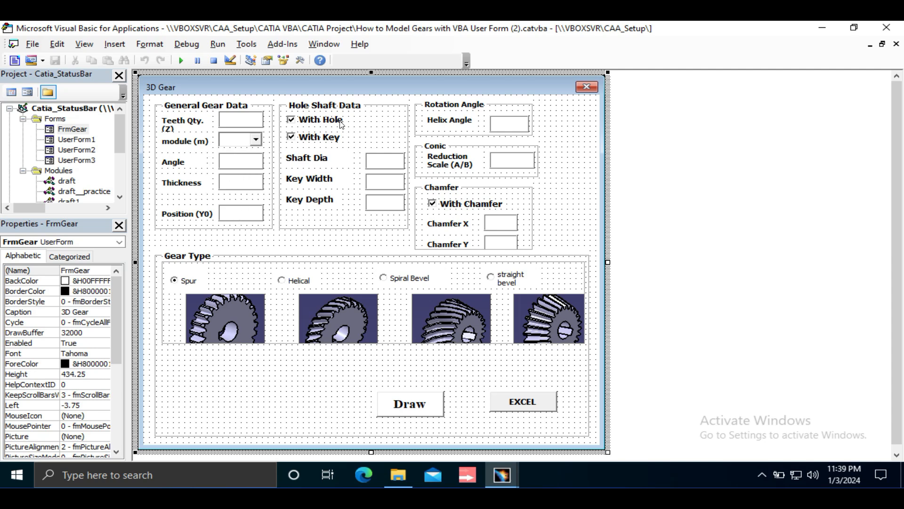
mouse_move(358, 123)
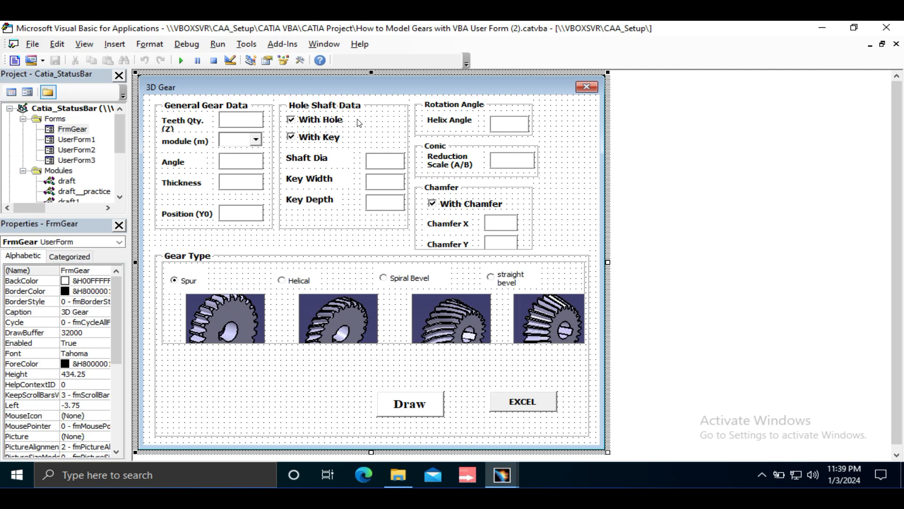
mouse_move(323, 131)
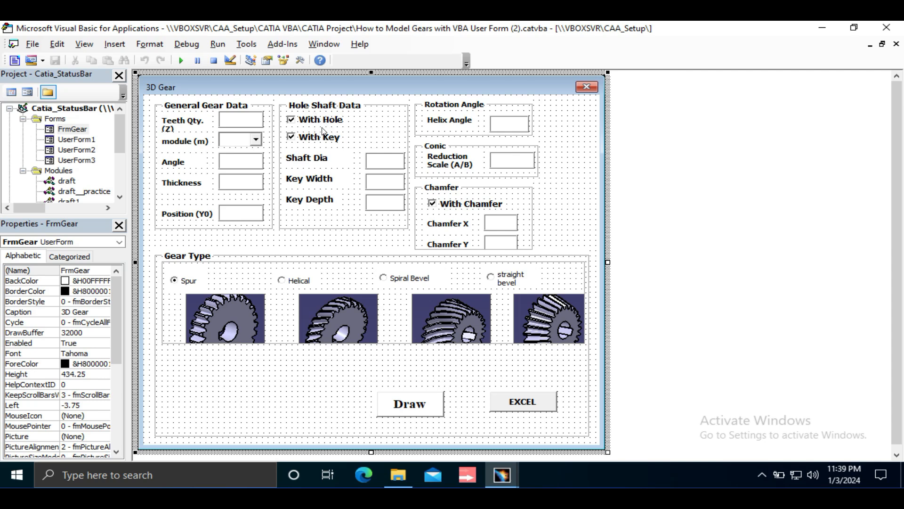
mouse_move(357, 160)
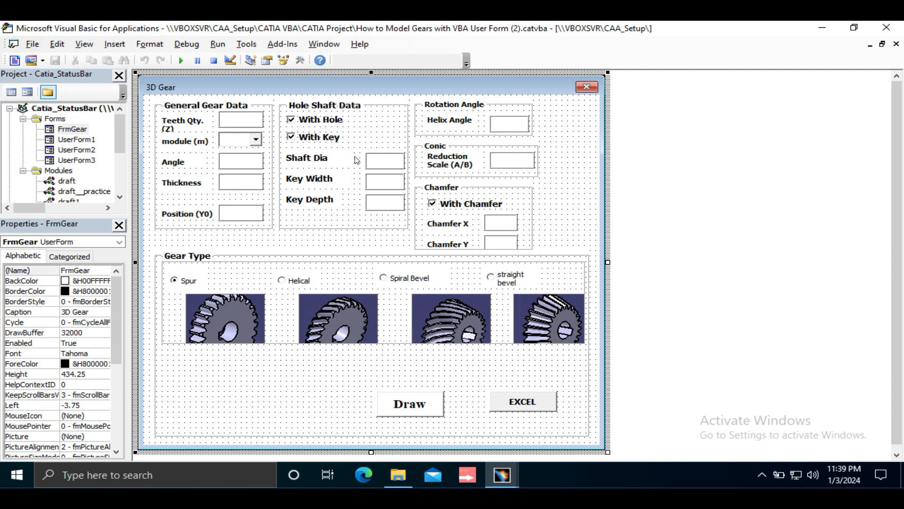
mouse_move(386, 183)
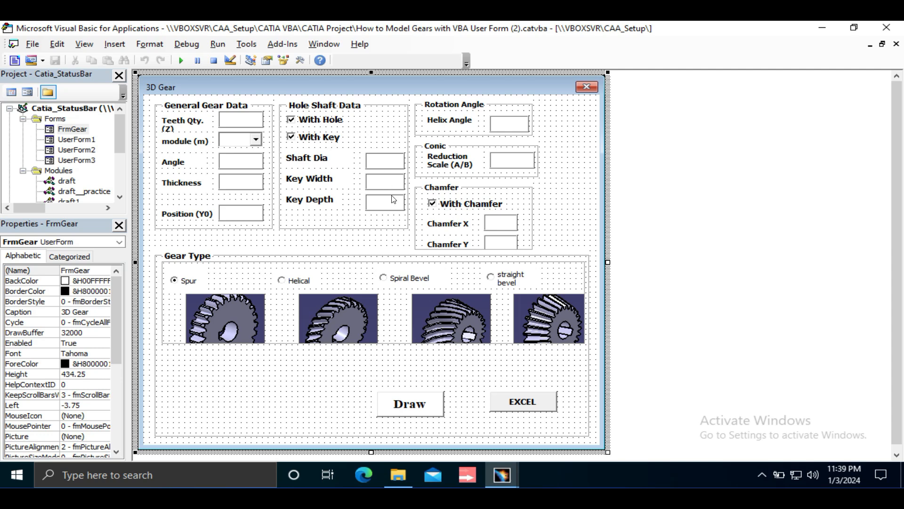
mouse_move(469, 130)
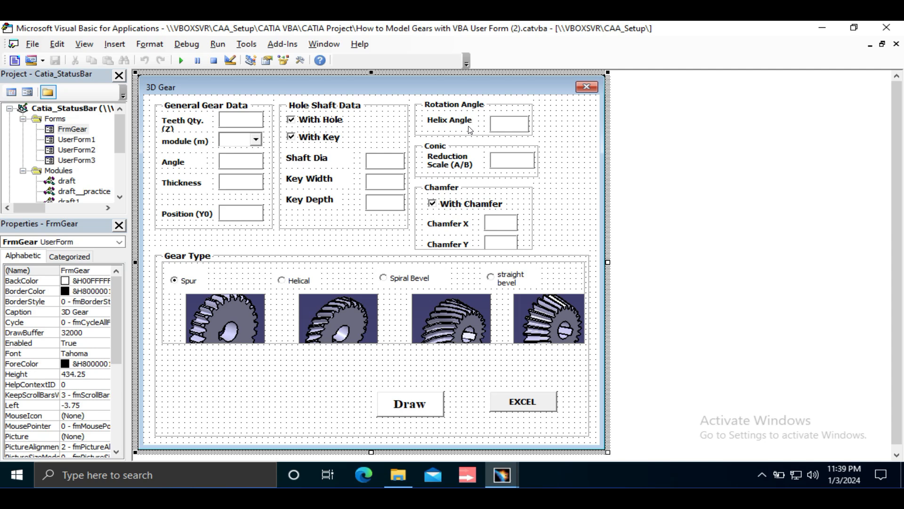
mouse_move(476, 129)
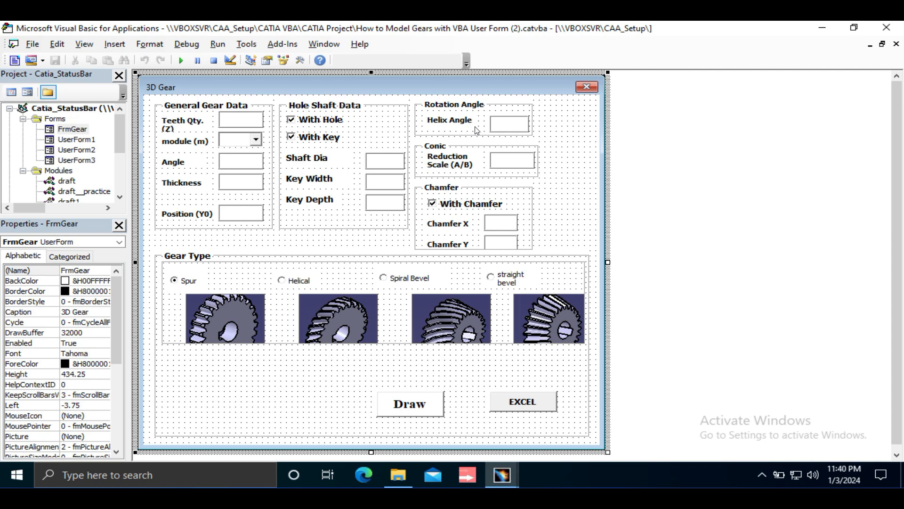
mouse_move(480, 130)
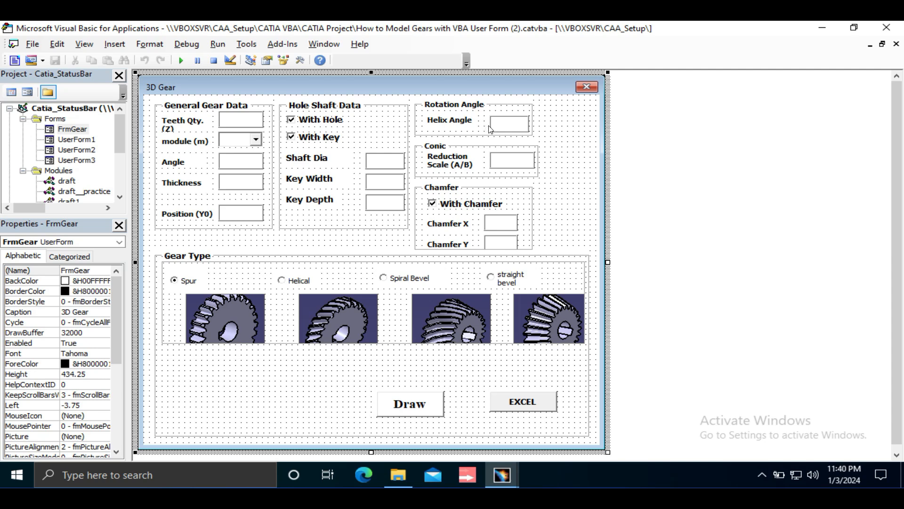
mouse_move(497, 129)
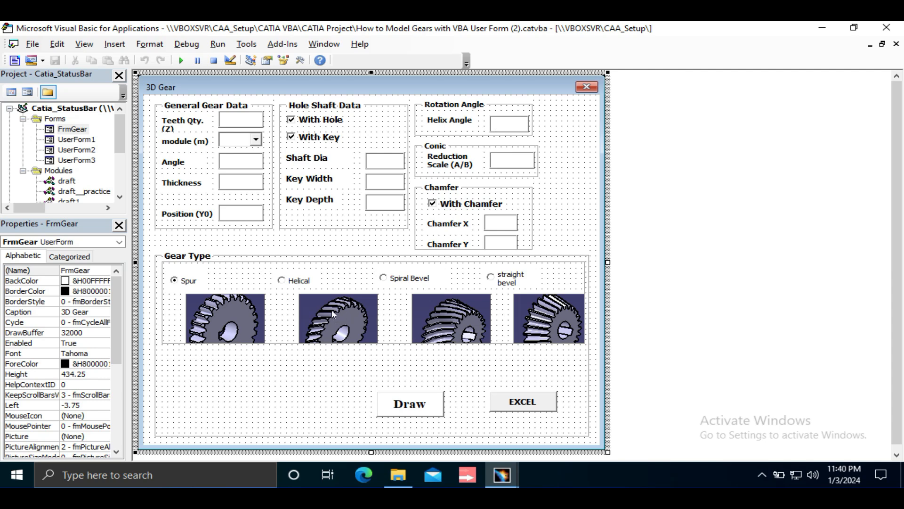
mouse_move(334, 315)
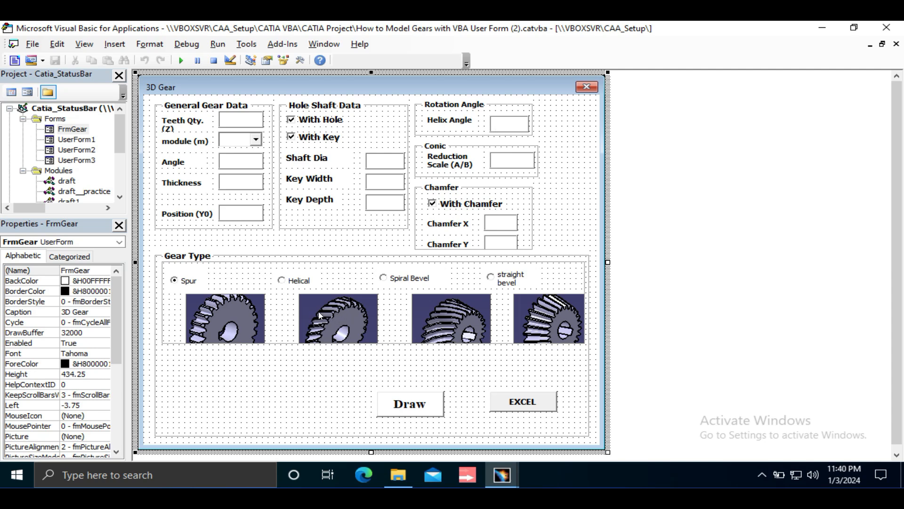
mouse_move(346, 312)
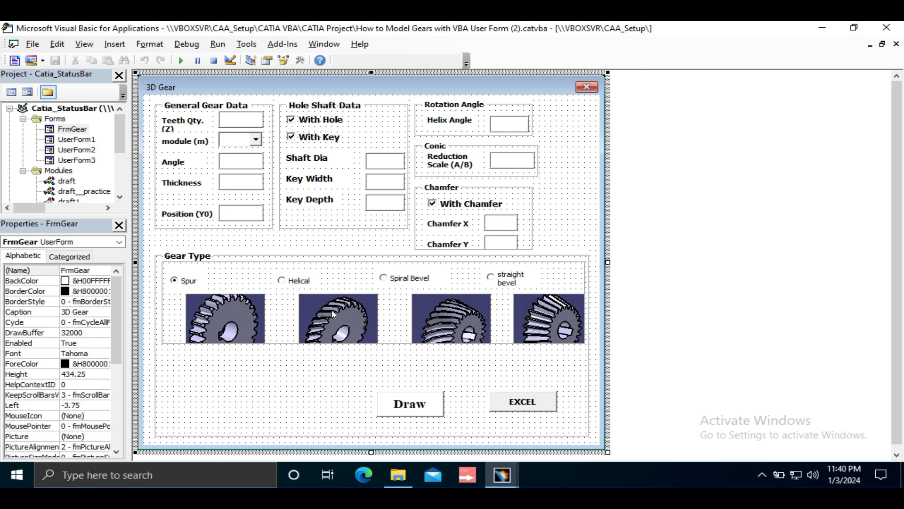
mouse_move(480, 156)
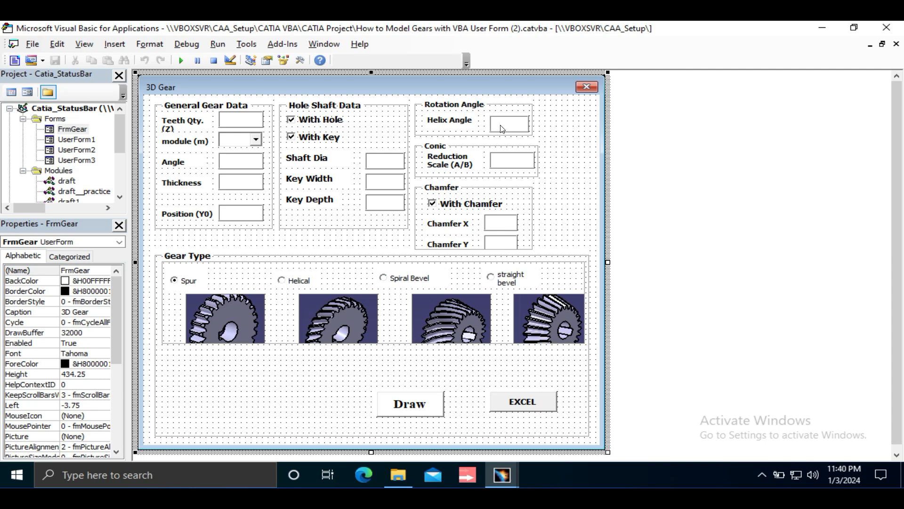
mouse_move(503, 132)
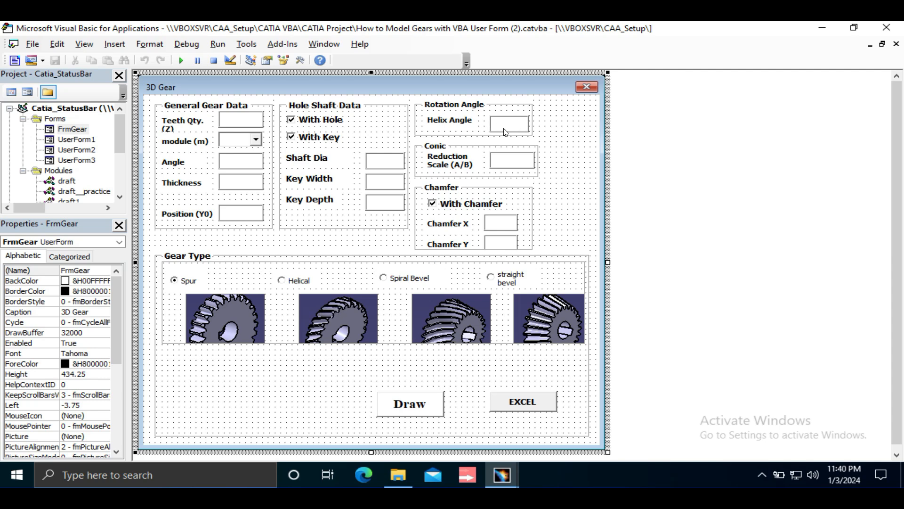
mouse_move(454, 261)
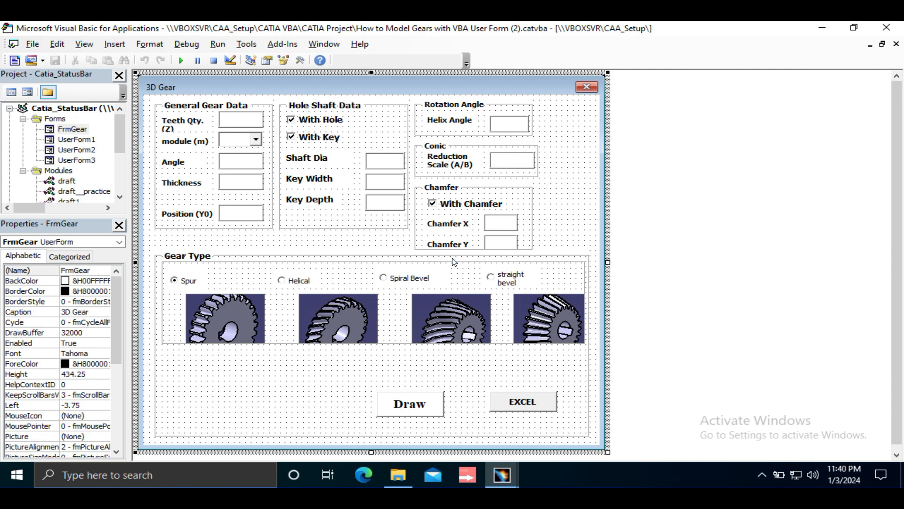
mouse_move(437, 270)
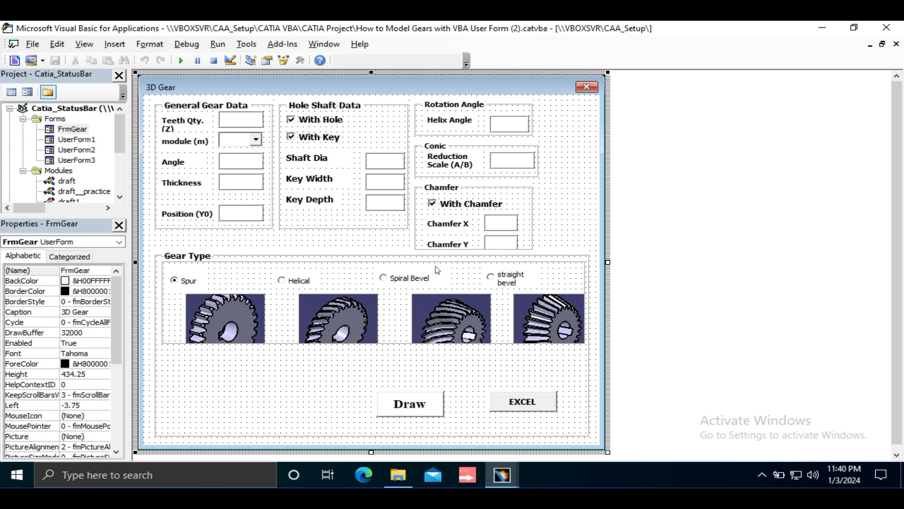
mouse_move(357, 292)
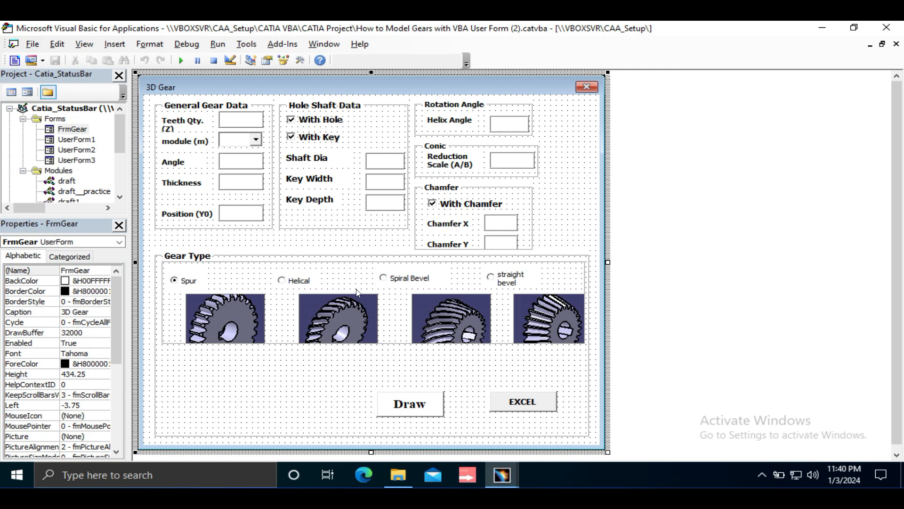
mouse_move(379, 267)
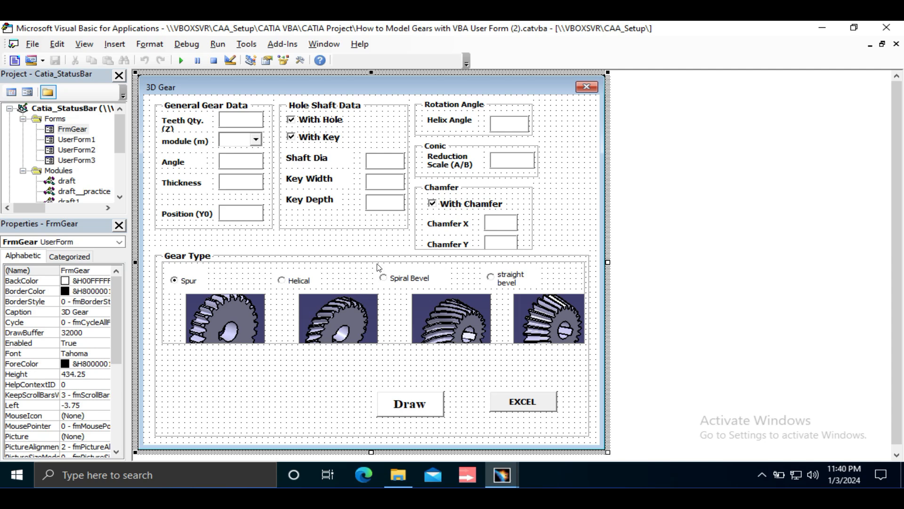
mouse_move(267, 169)
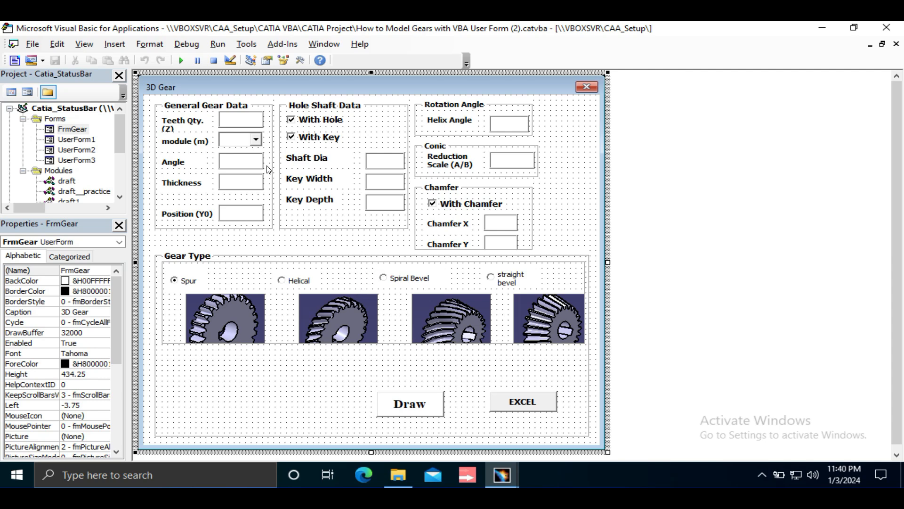
- Run the FrmGear user form so the blank 3D Gear form opens in CATIA
click(180, 60)
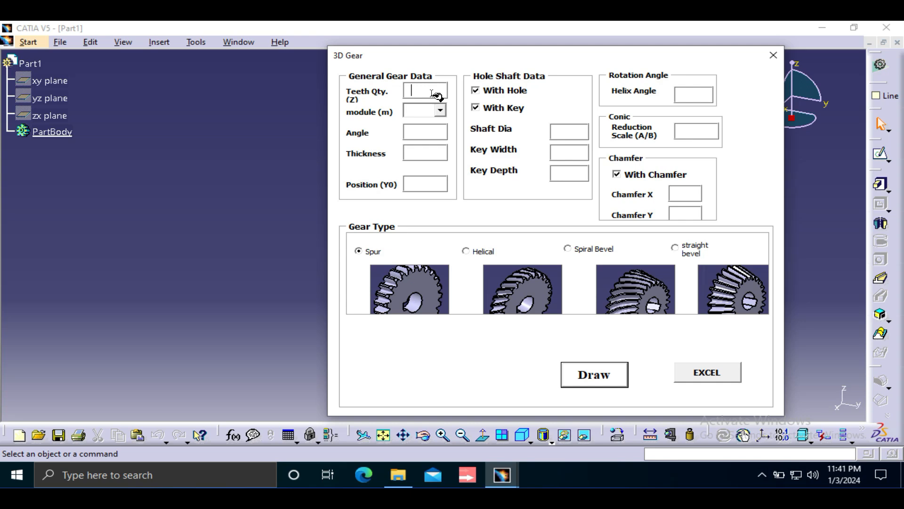
- Enter 30 teeth, module 2, angle and thickness 20, shaft 20, and a 5×5 key
text(30)
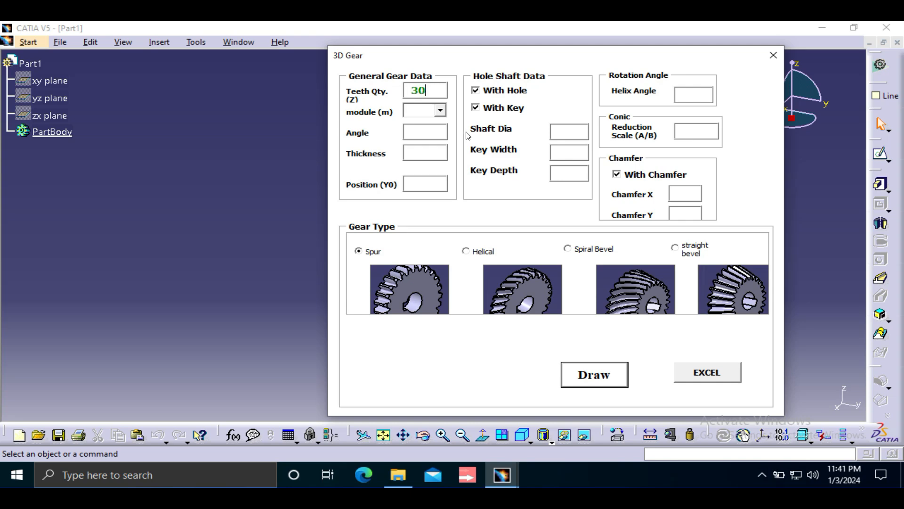
click(440, 110)
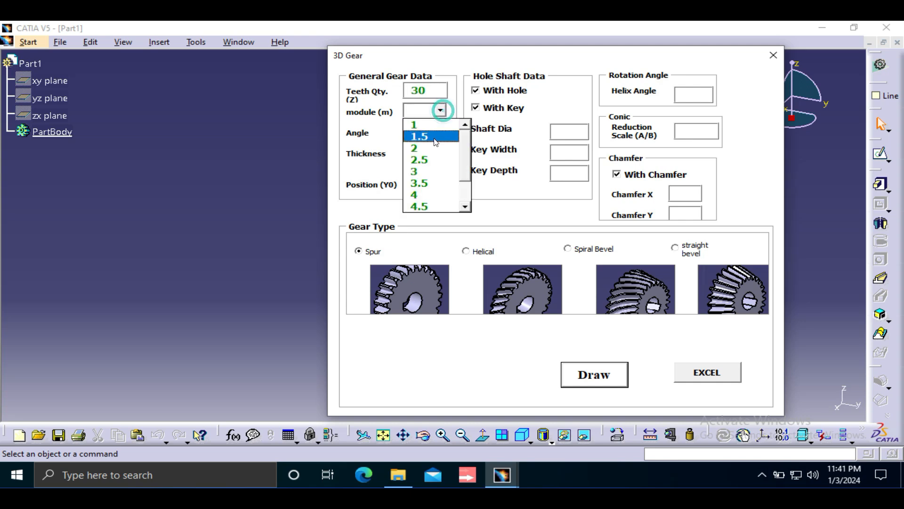
click(414, 148)
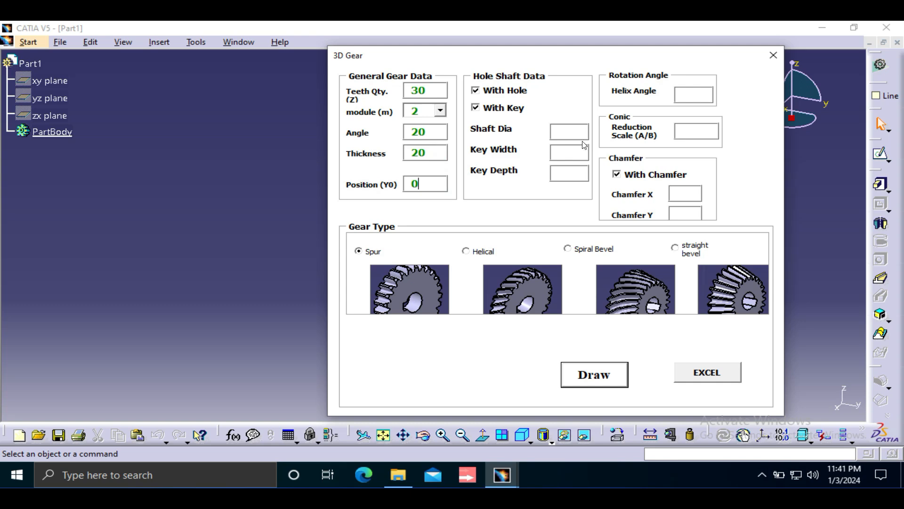
mouse_move(516, 140)
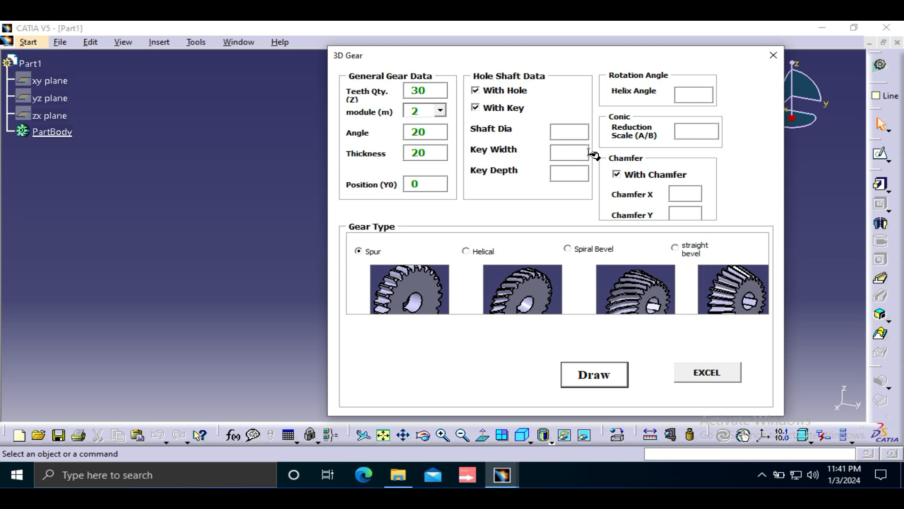
text(20)
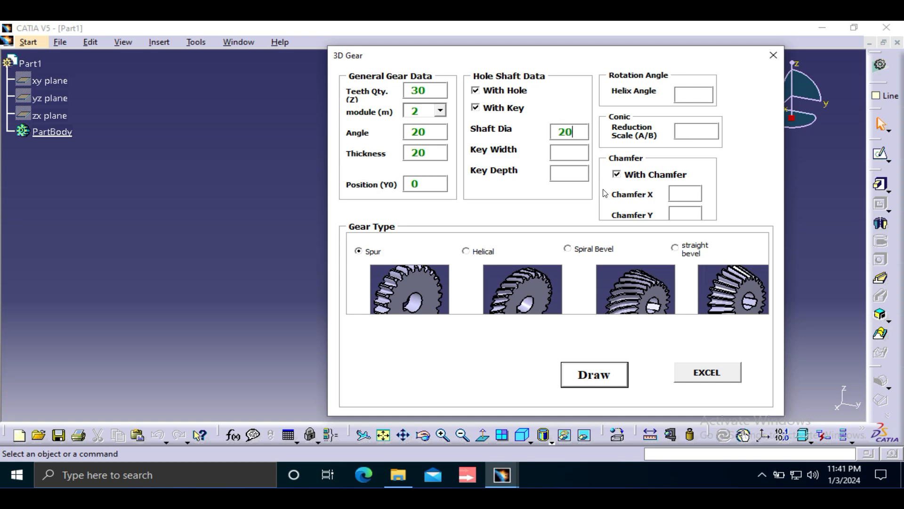
click(569, 152)
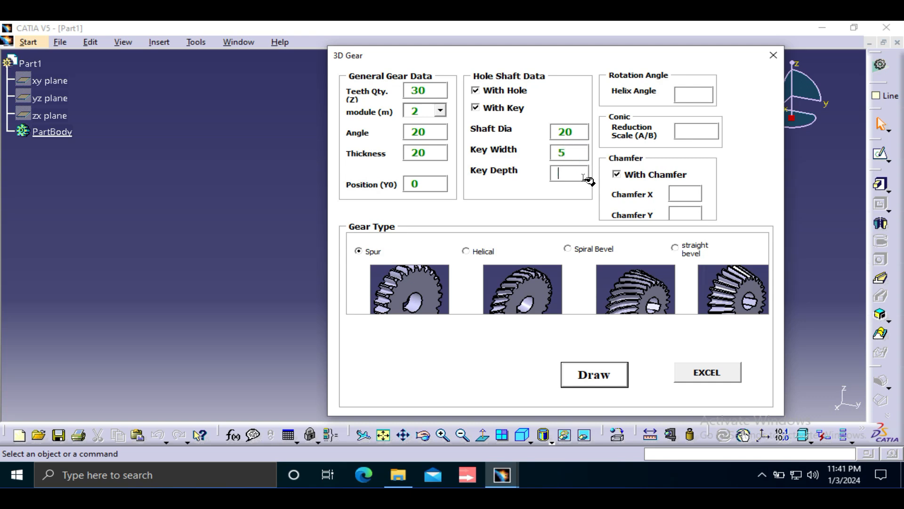
text(5)
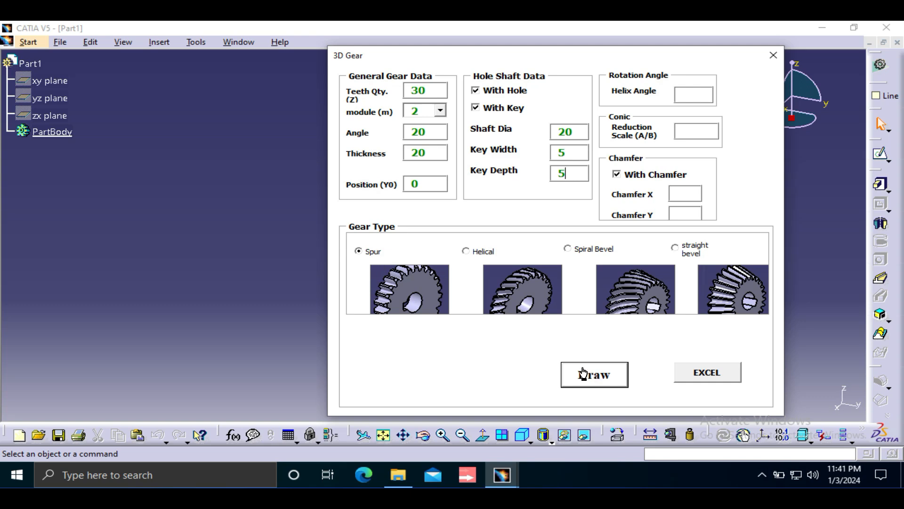
- Attempt Draw, dismiss the missing-chamfer warning, and set Chamfer X and Y to 3
click(593, 373)
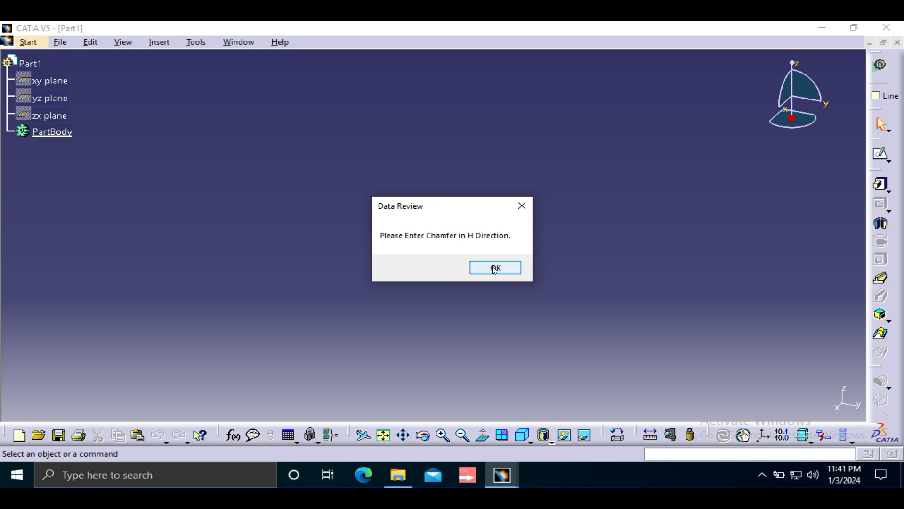
click(494, 267)
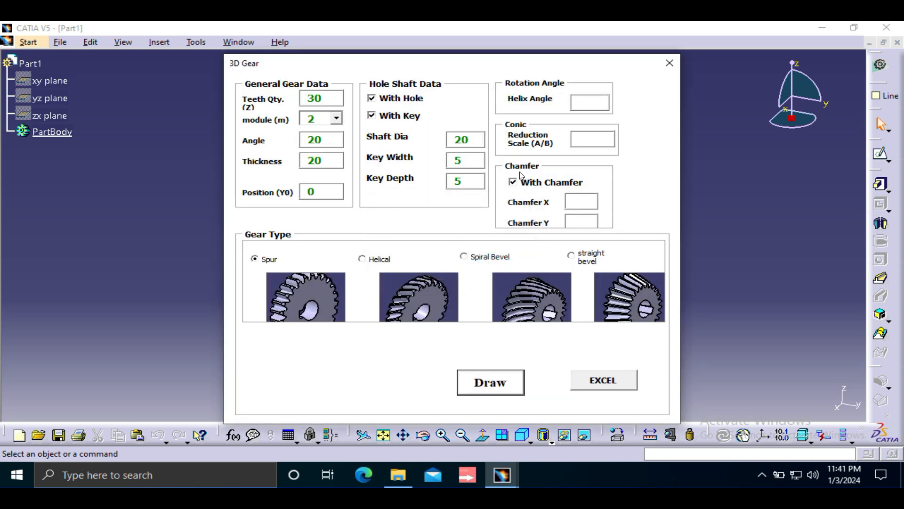
mouse_move(525, 192)
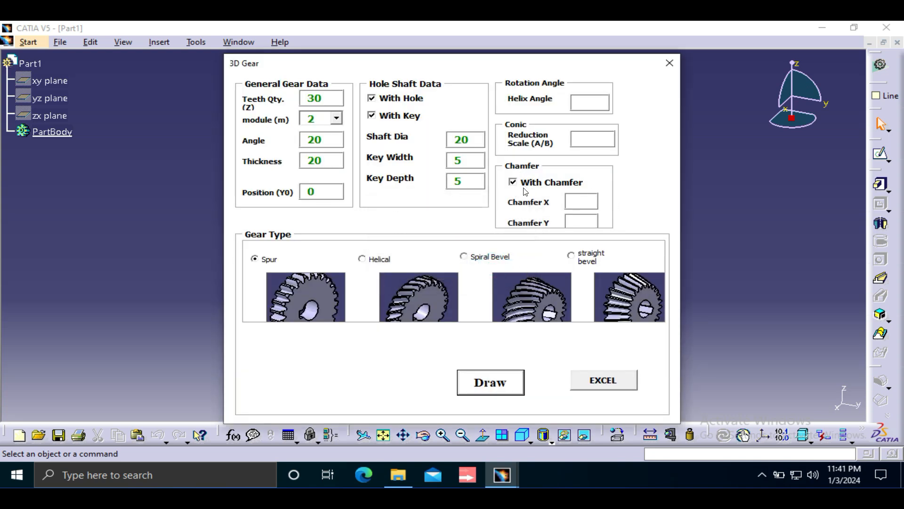
click(580, 201)
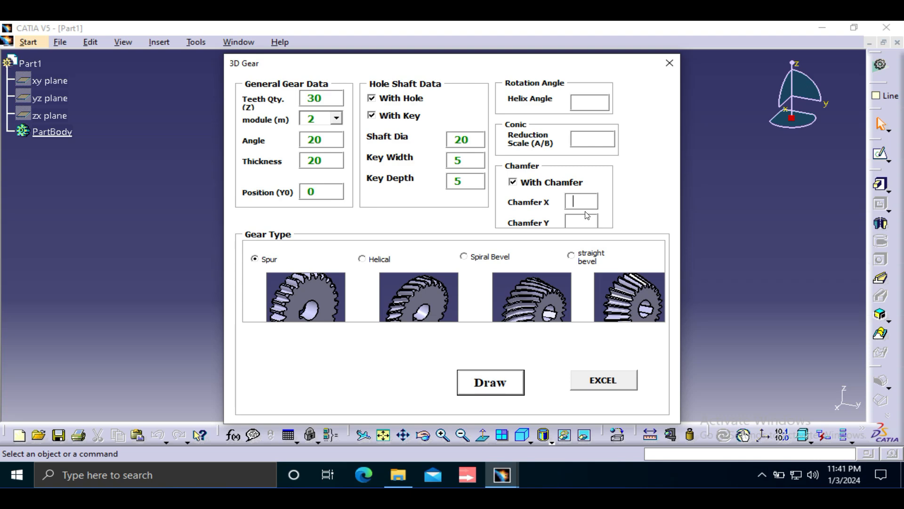
text(3)
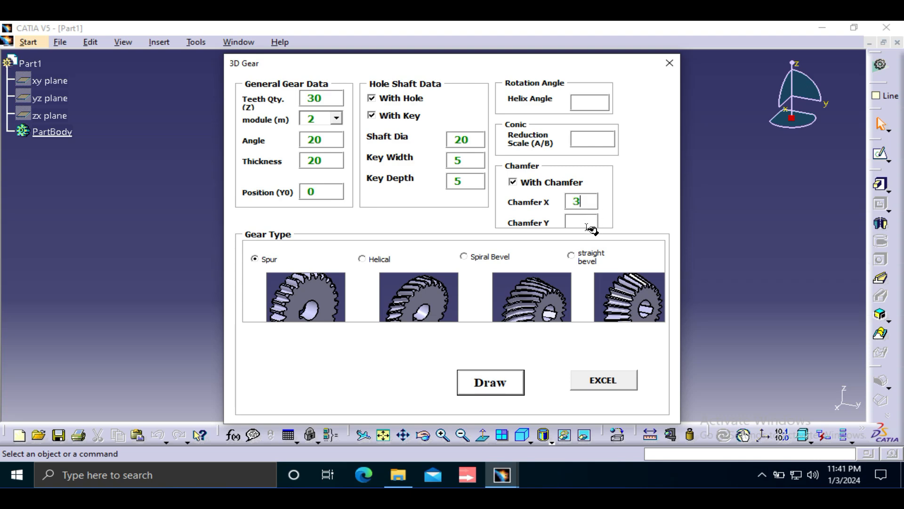
text(3)
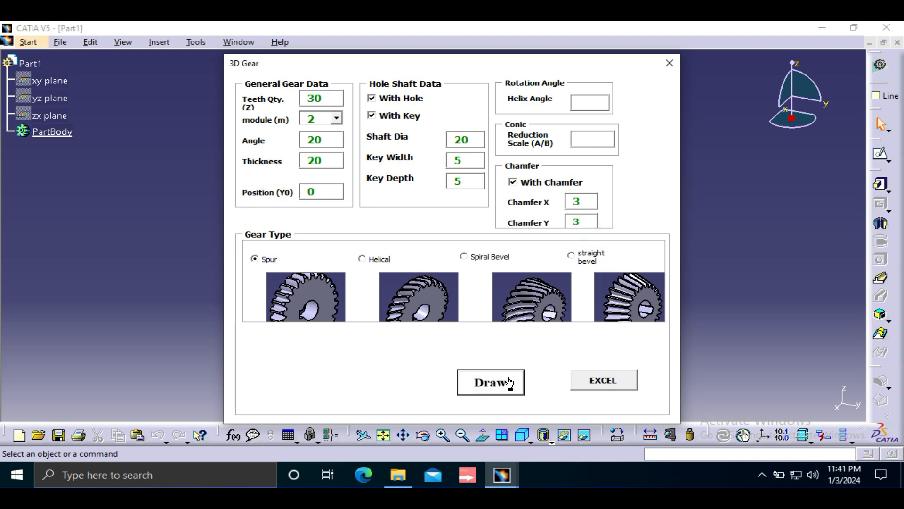
- Draw the chamfered 30-tooth spur gear, view it face-on, then reopen FrmGear's design
click(490, 382)
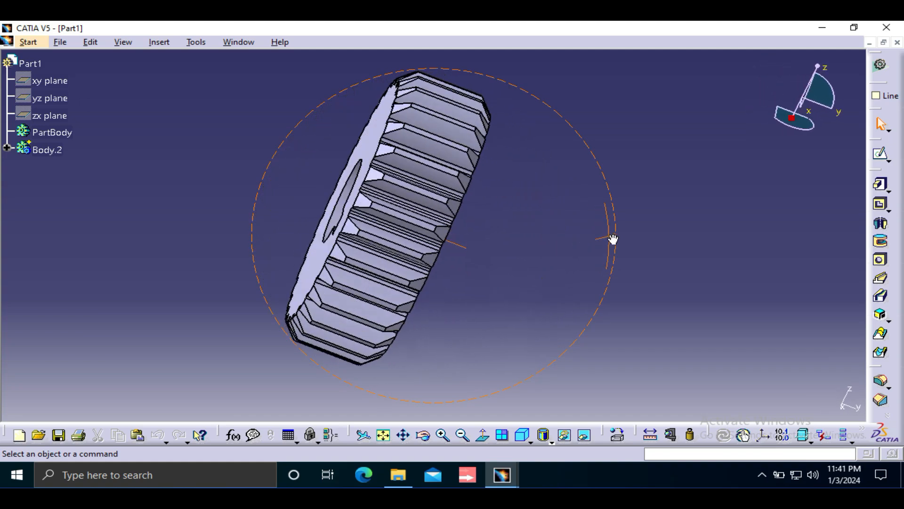
drag(613, 239, 490, 212)
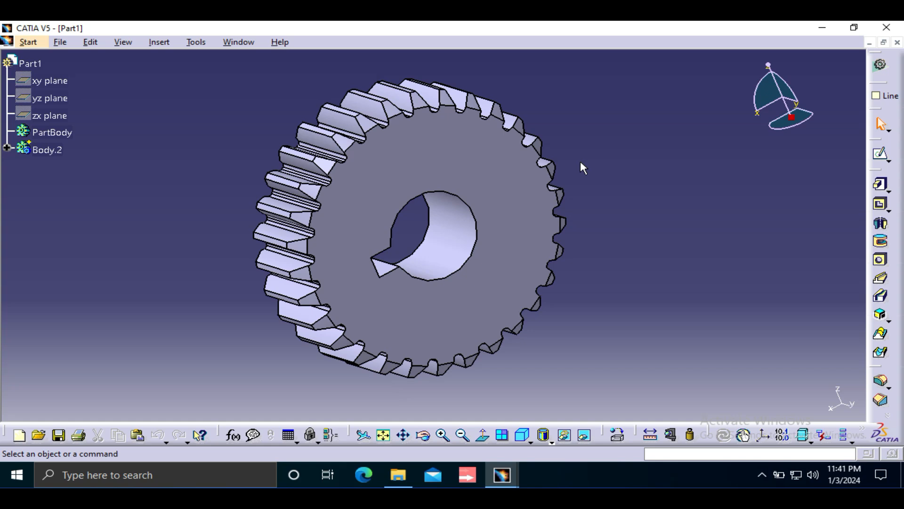
mouse_move(689, 221)
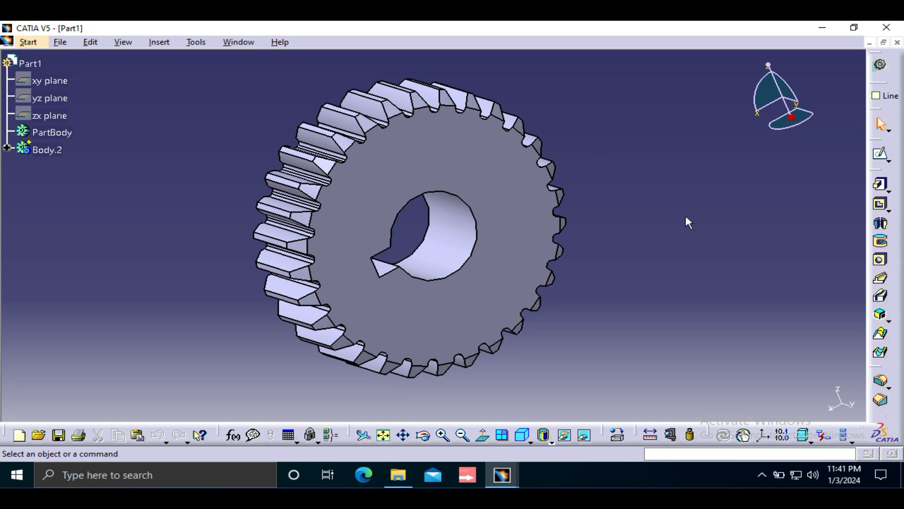
mouse_move(660, 218)
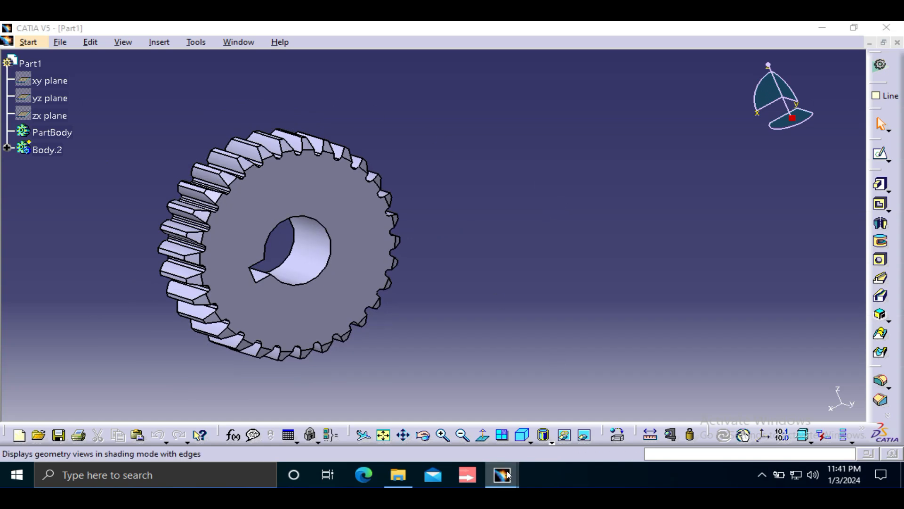
click(500, 475)
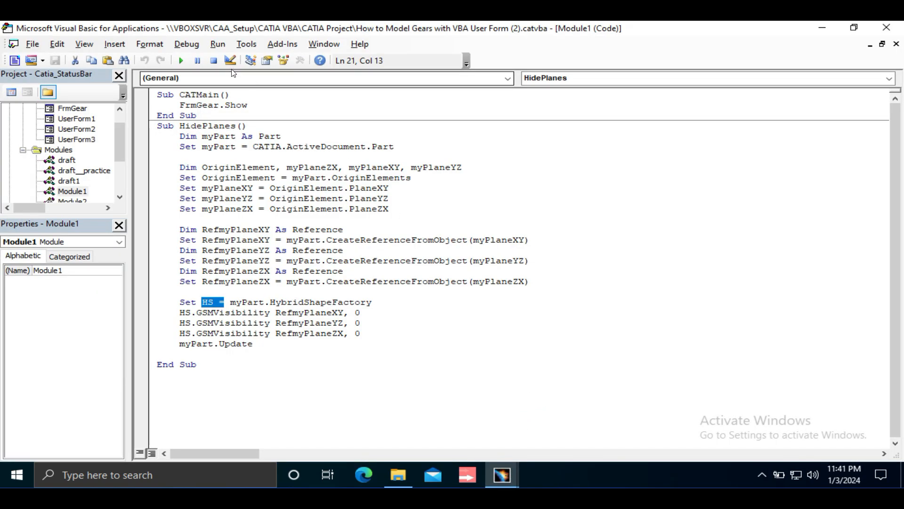
double_click(73, 108)
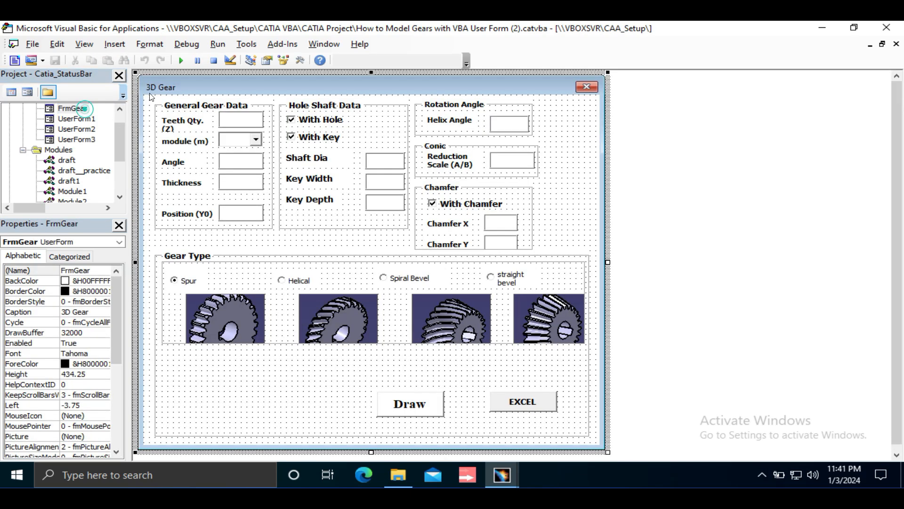
- Run the 3D Gear form and enter 25 teeth, module 2.5, angle 20, thickness 15
click(180, 60)
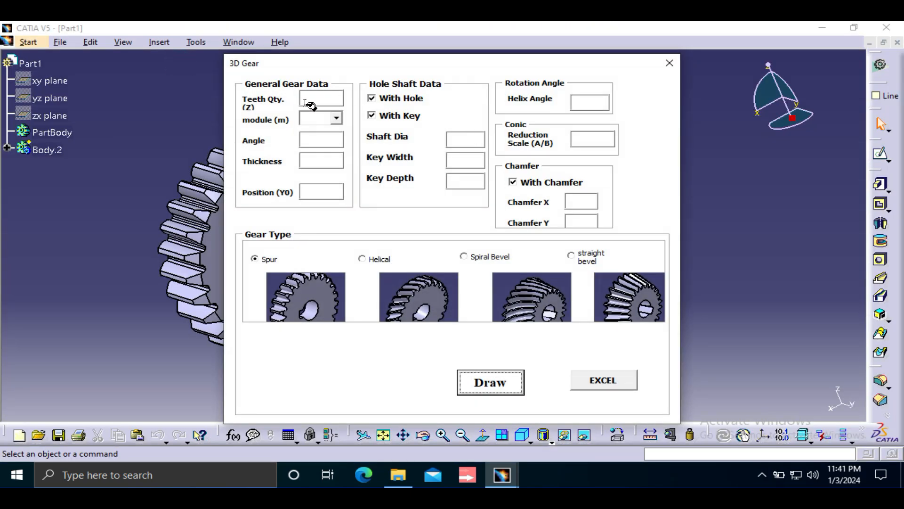
text(25)
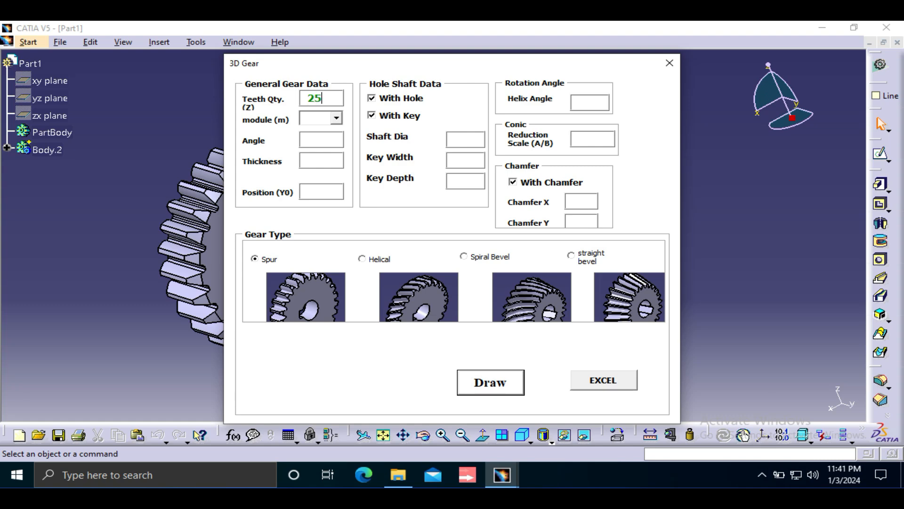
click(335, 119)
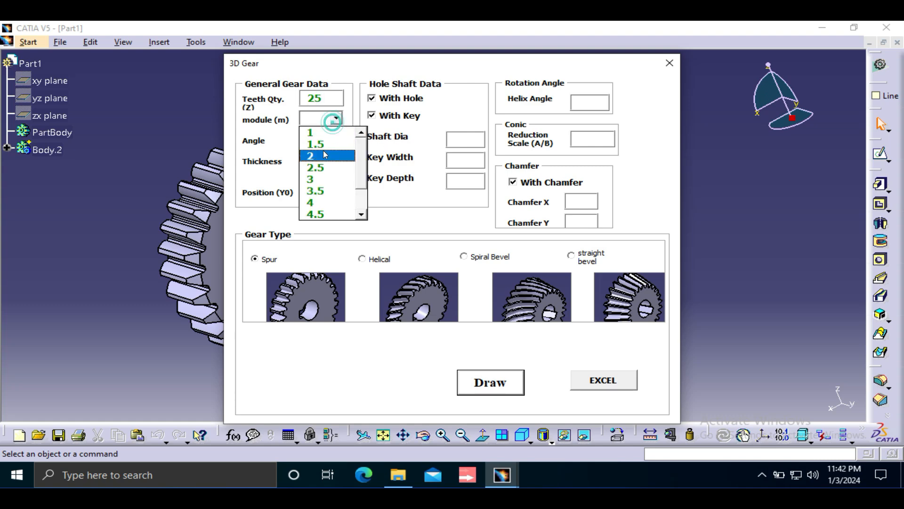
click(315, 167)
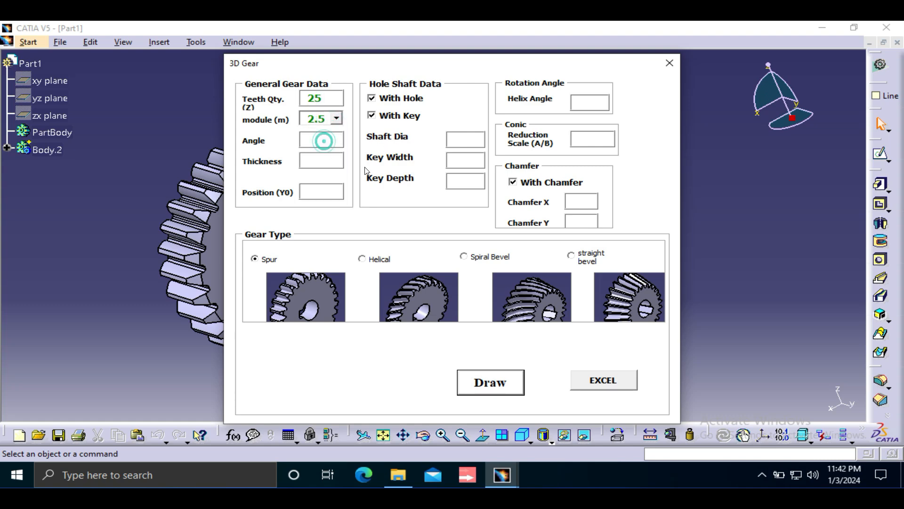
text(20)
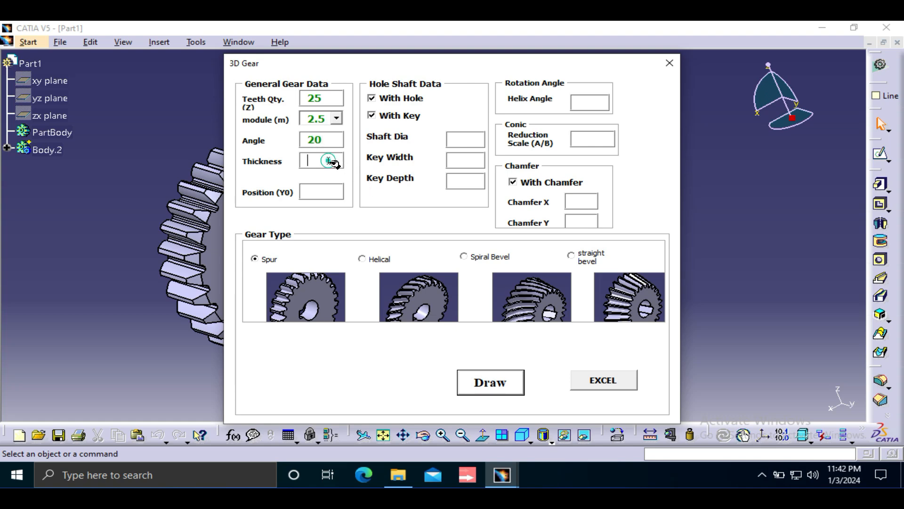
text(15)
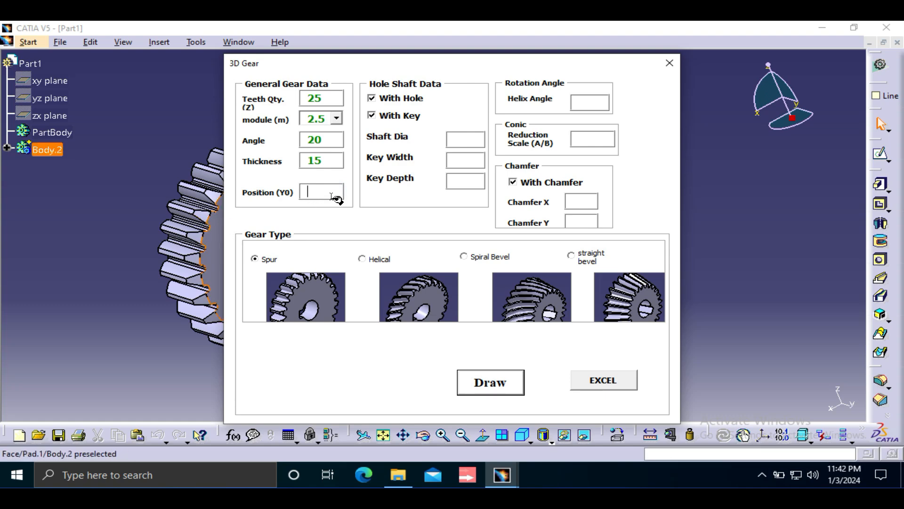
mouse_move(337, 200)
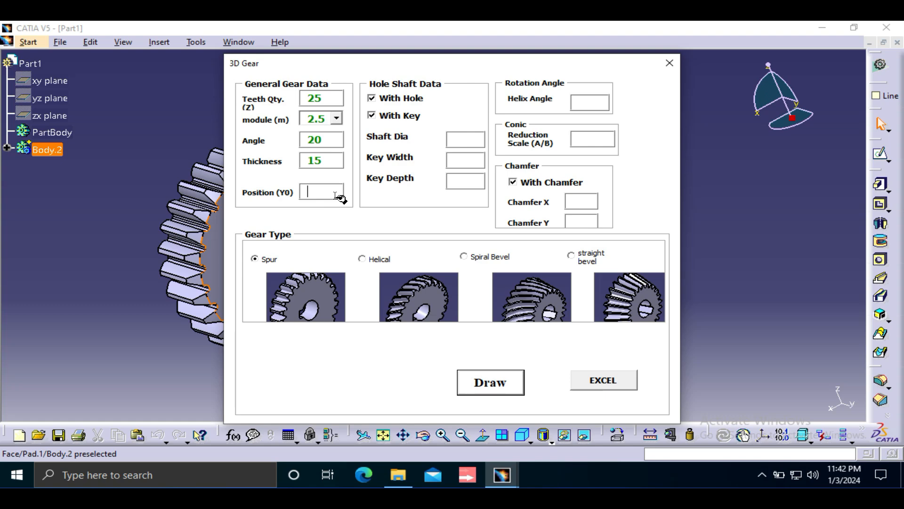
- Set position 30, shaft 20, key 4, helix 10, chamfer 3, and select Helical
text(30)
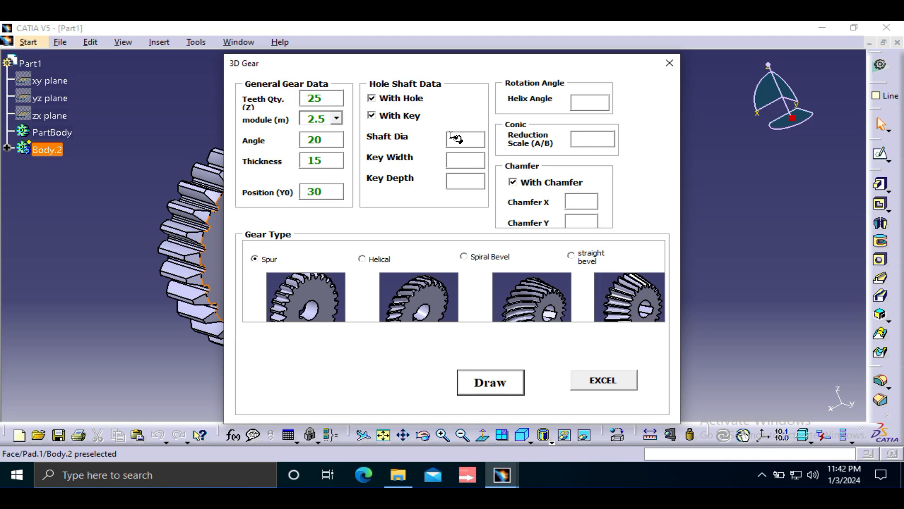
mouse_move(474, 140)
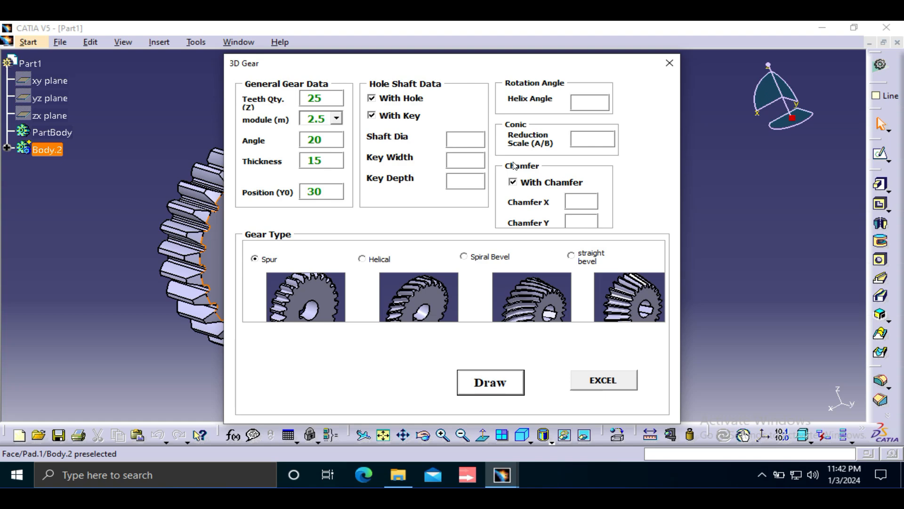
text(20)
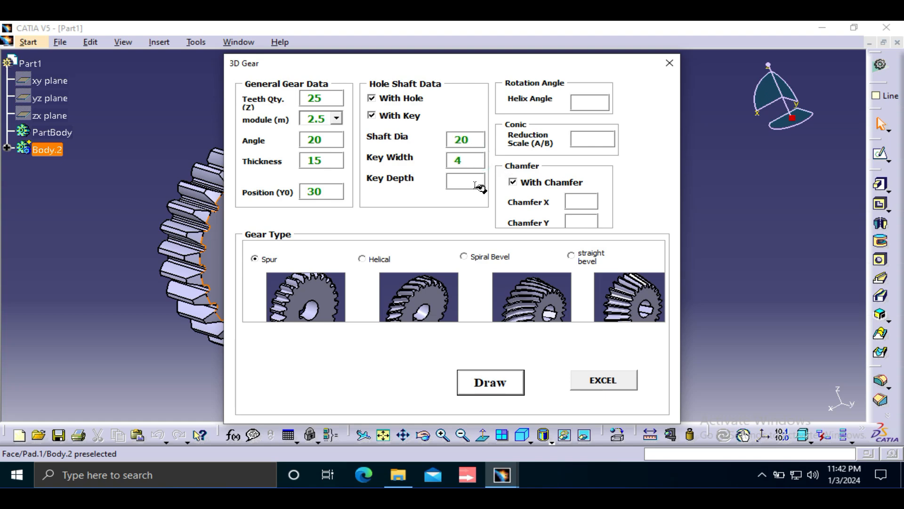
text(4)
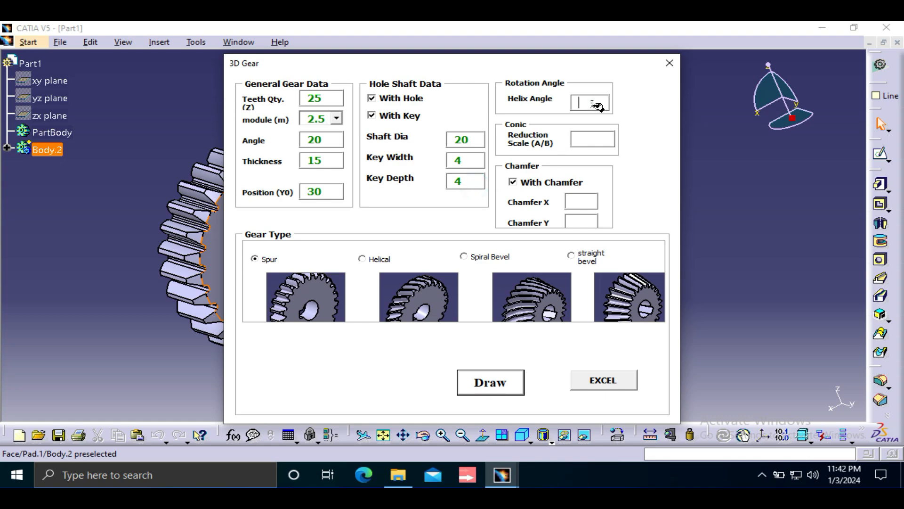
text(10)
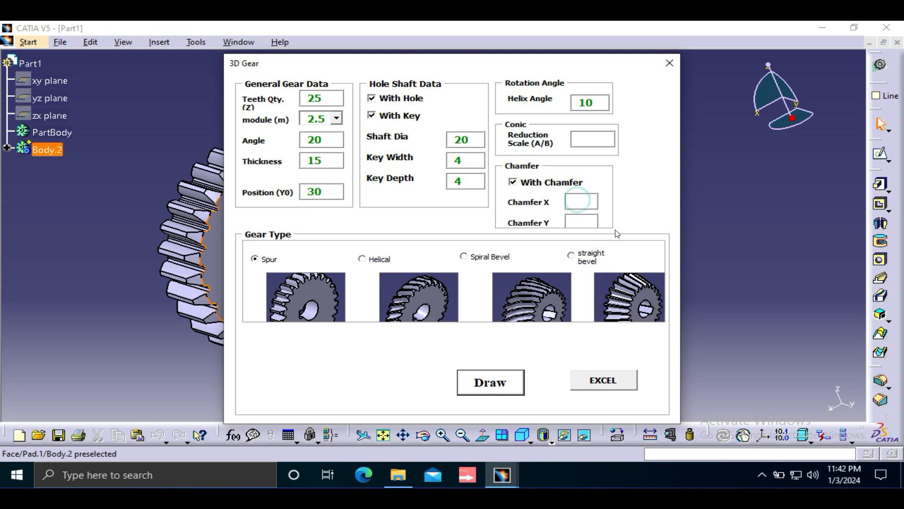
text(3)
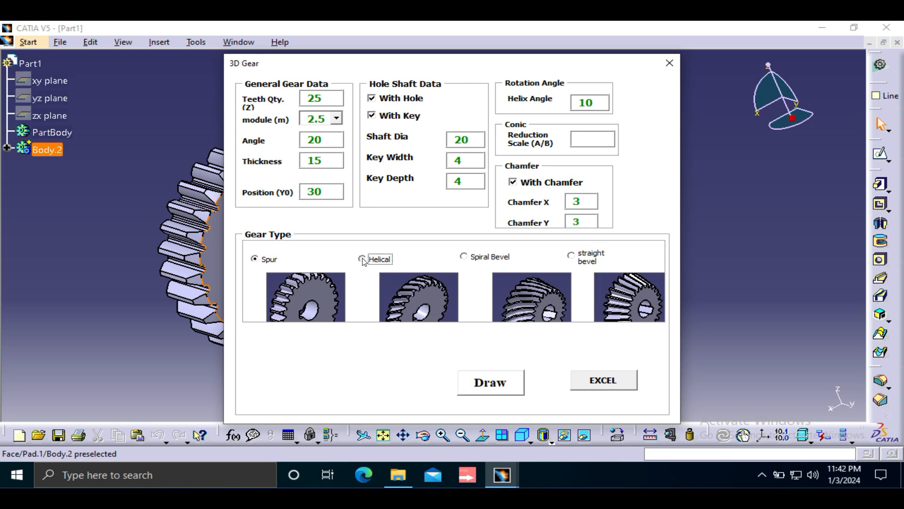
click(362, 259)
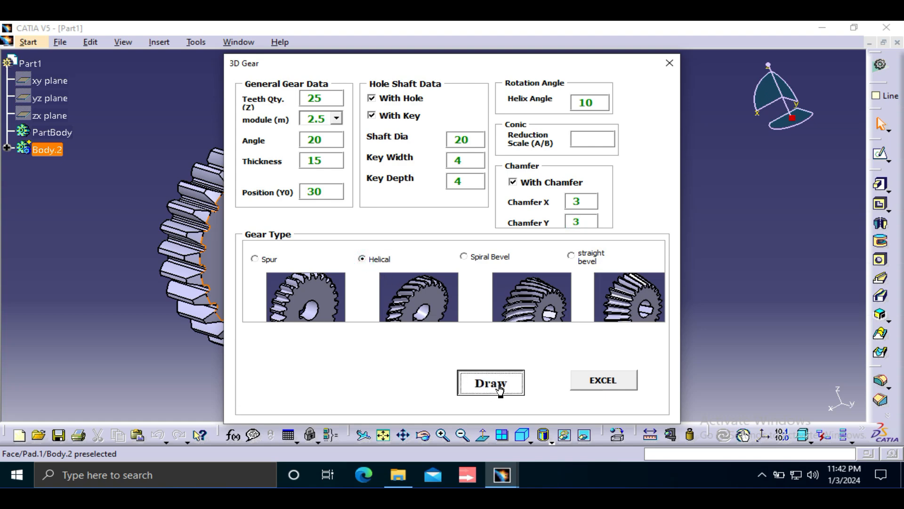
- Draw the 25-tooth helical gear and orbit the view to compare it with the spur gear
click(489, 383)
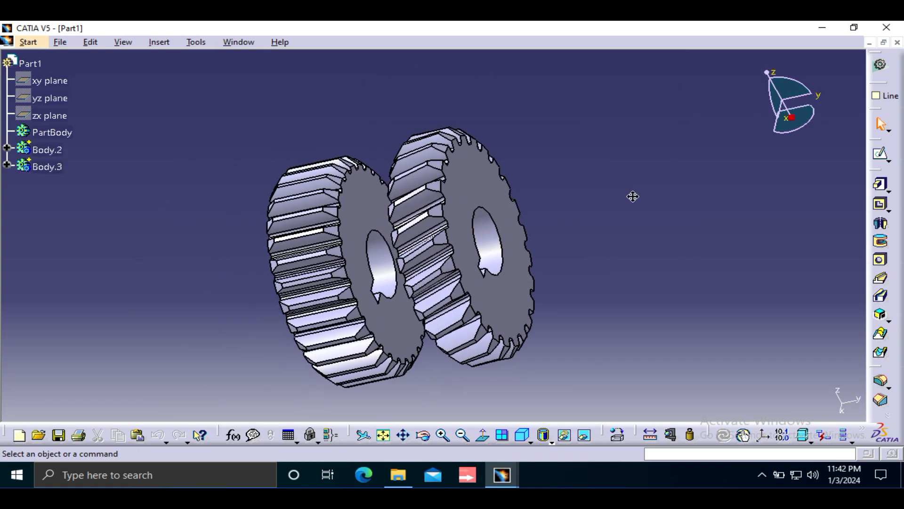
drag(633, 196, 627, 315)
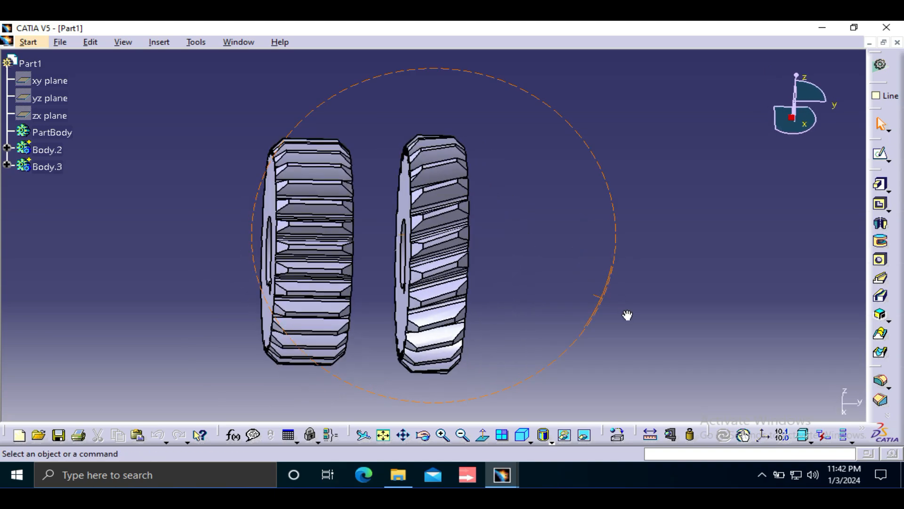
drag(627, 315, 581, 321)
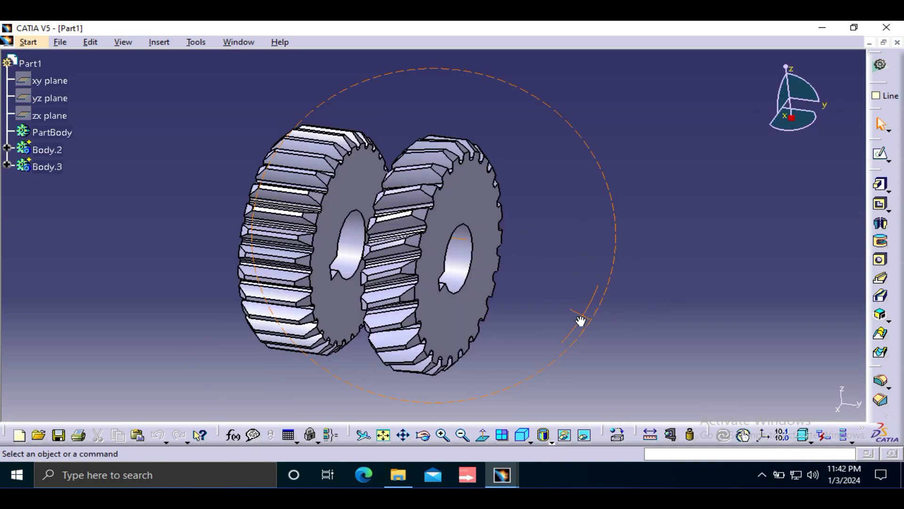
drag(580, 320, 586, 301)
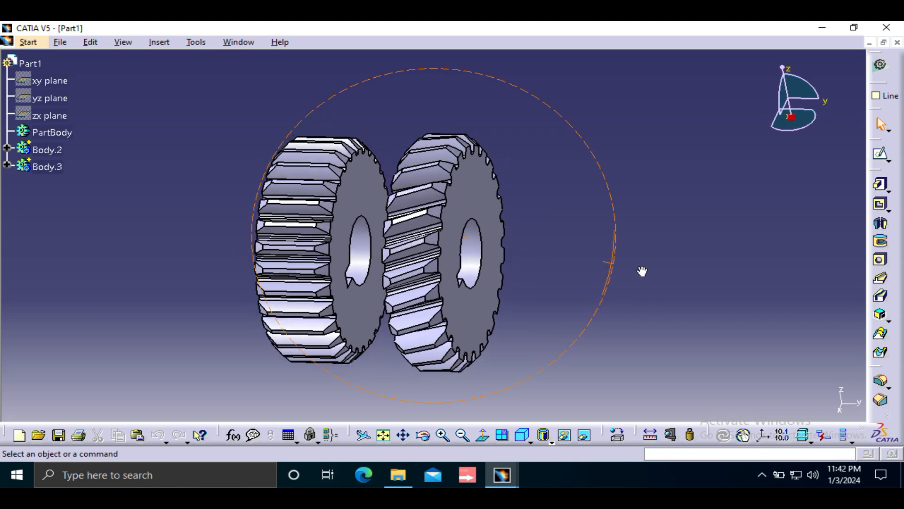
drag(642, 272, 582, 306)
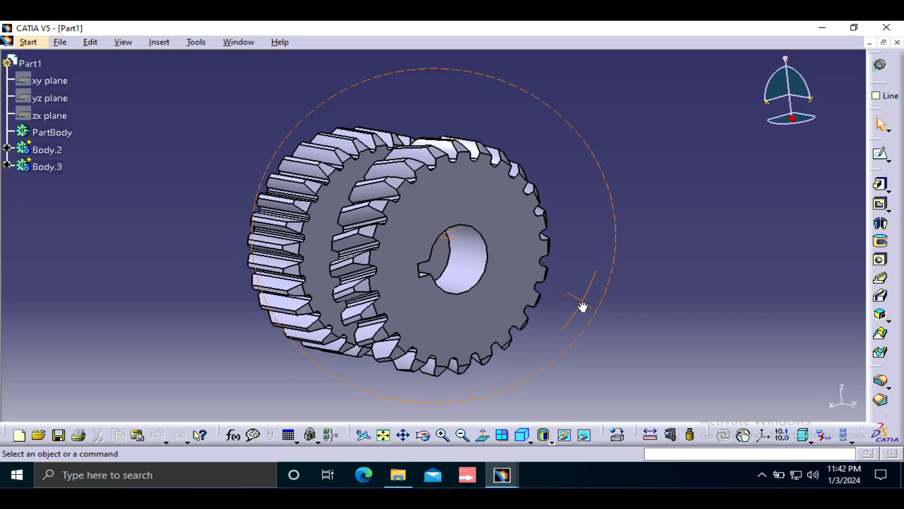
mouse_move(516, 179)
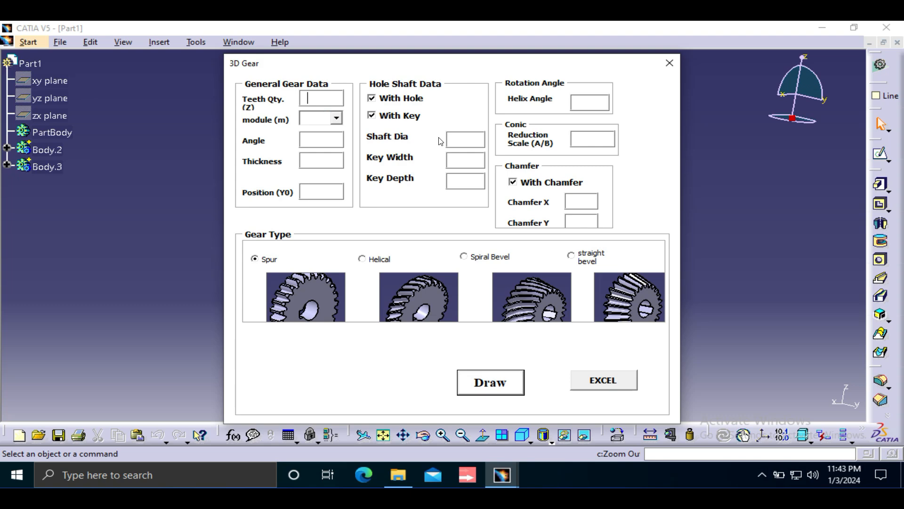
- Enter a third gear's data: 30 teeth, module 2.5, position 50, key 5×5
text(3)
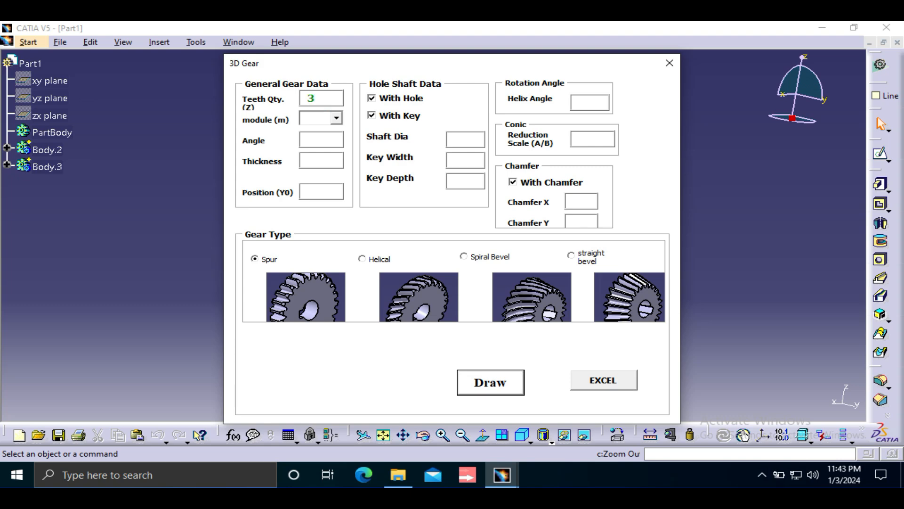
text(0)
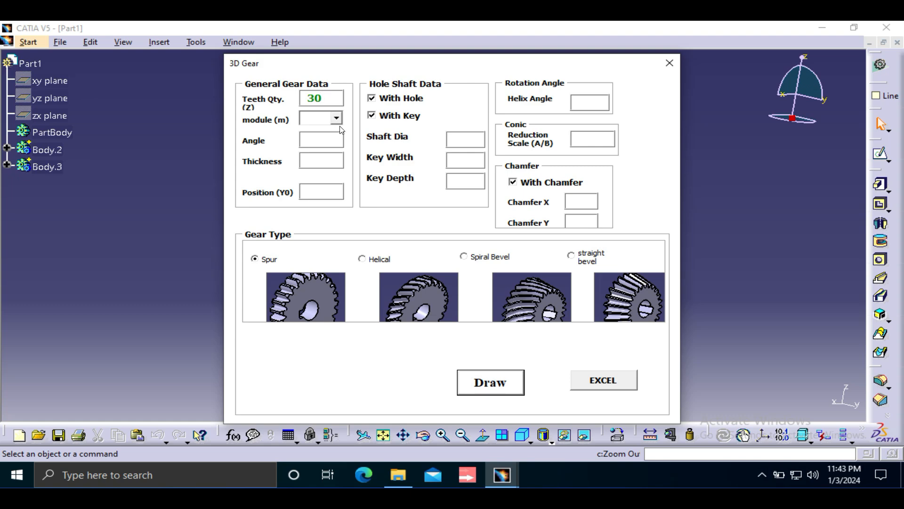
click(316, 118)
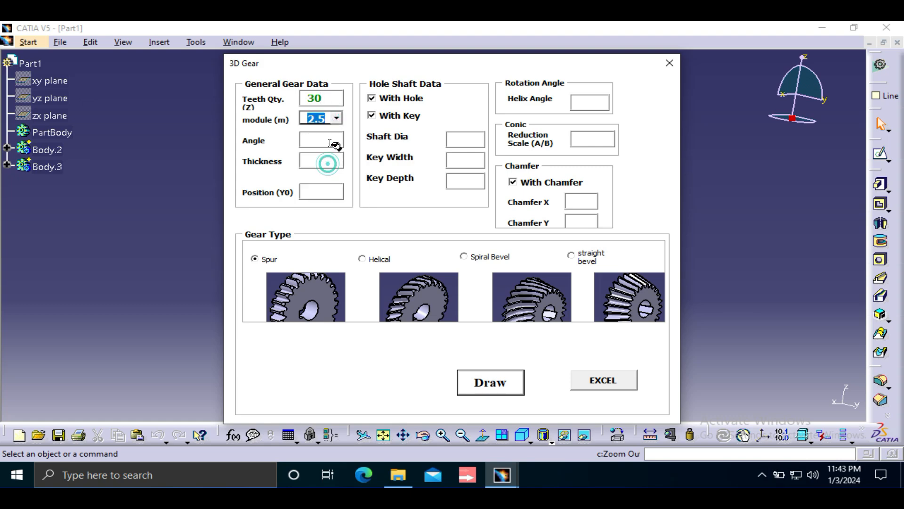
text(20)
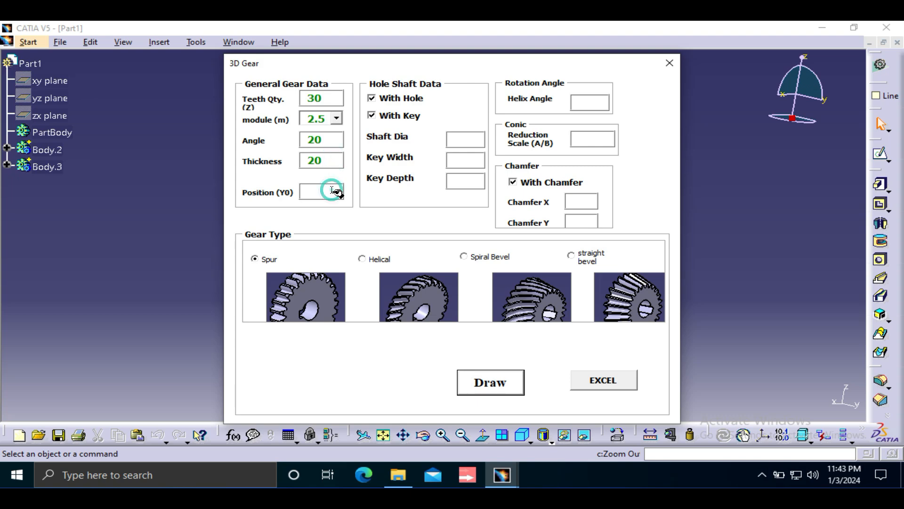
text(3)
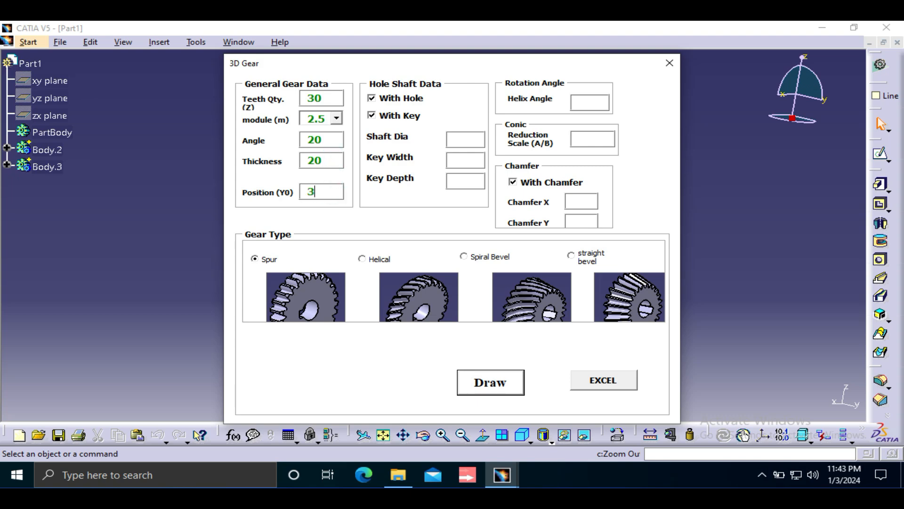
text(50)
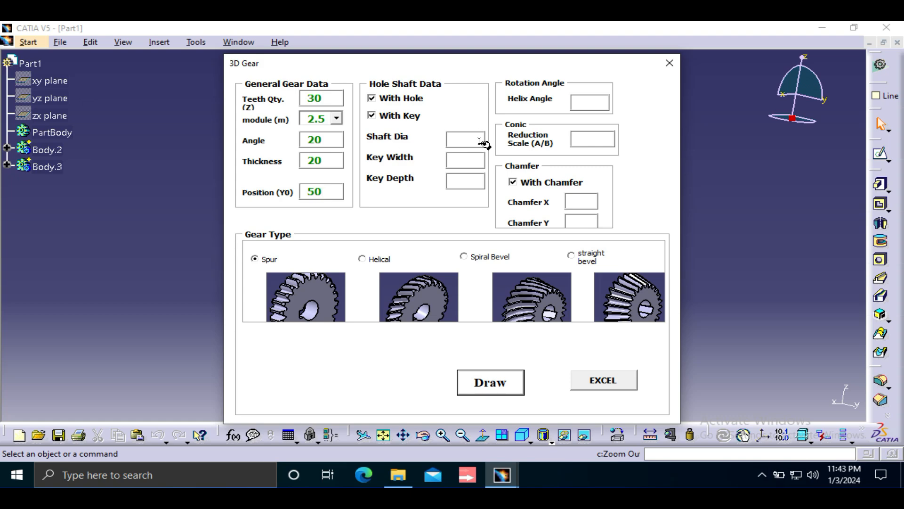
text(2)
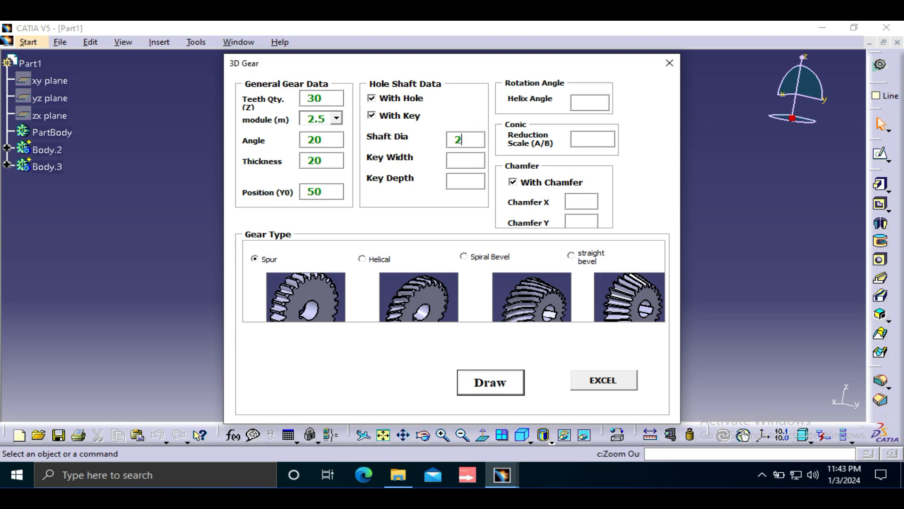
text(5)
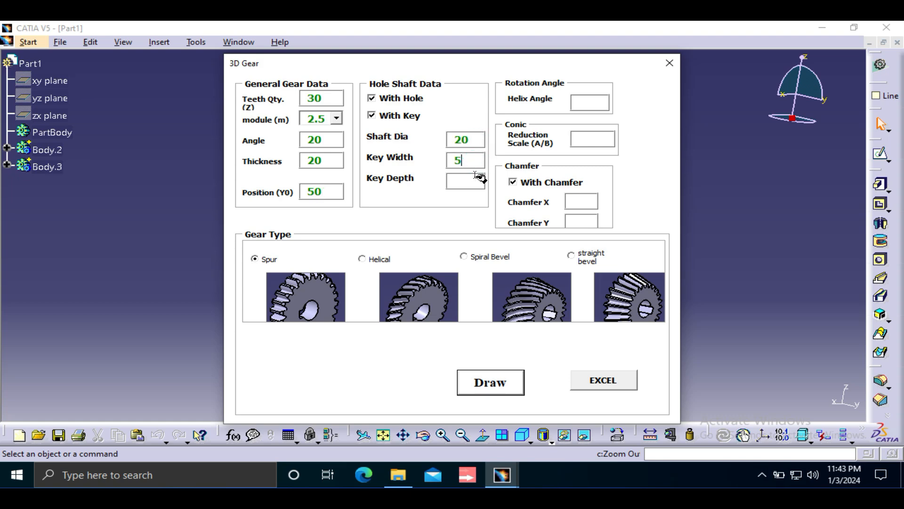
text(5)
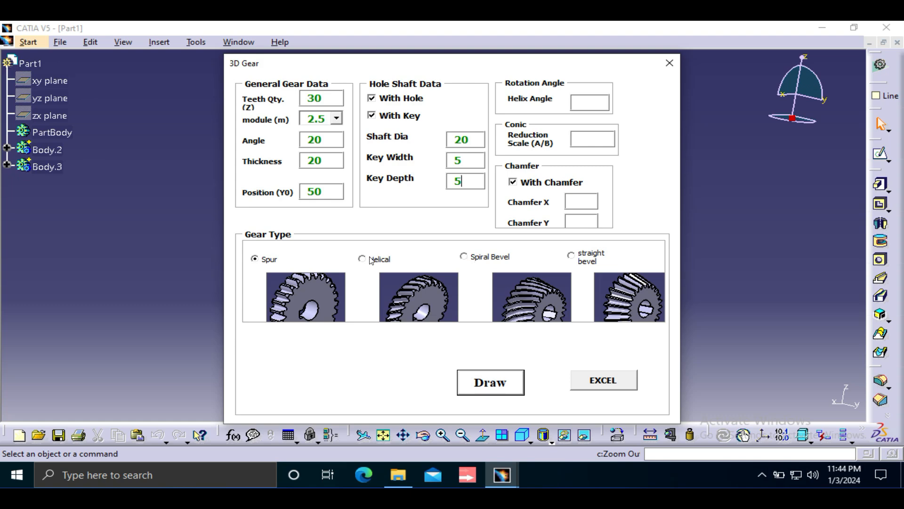
- Switch the gear type from Helical to straight bevel with conic reduction scale 10
click(362, 258)
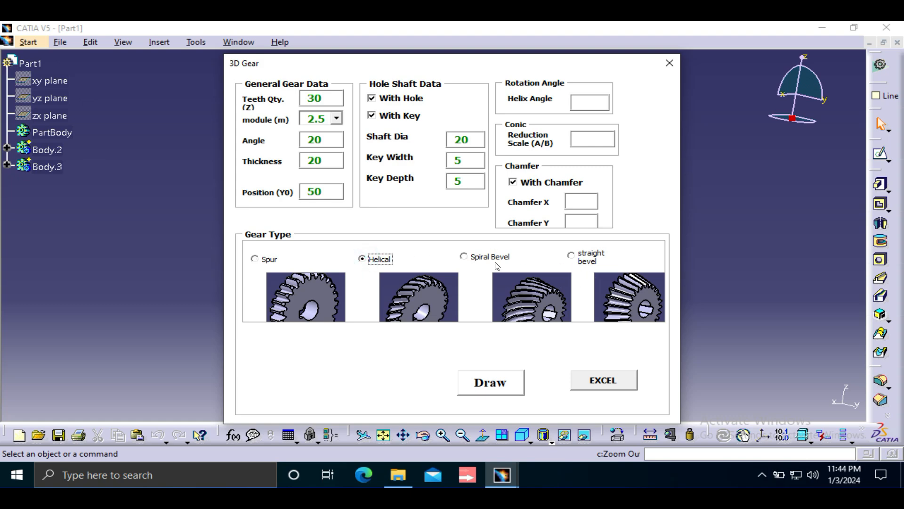
mouse_move(578, 263)
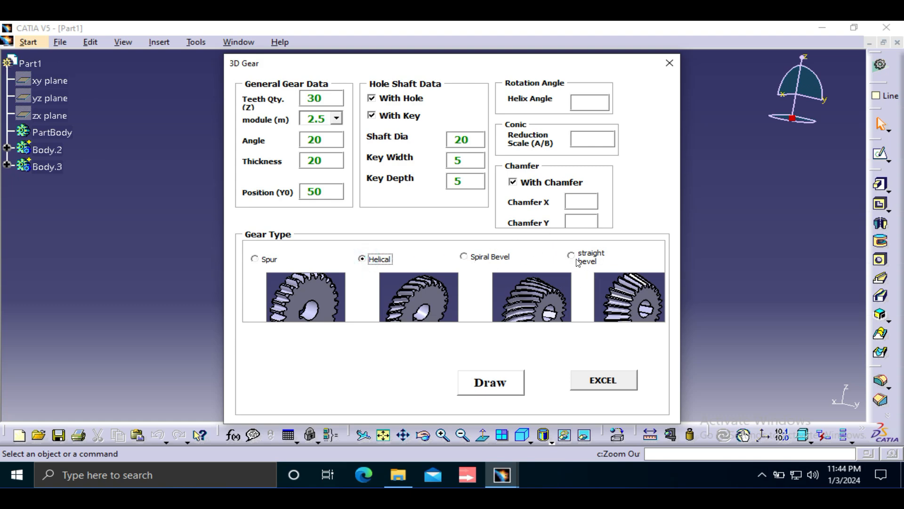
click(571, 255)
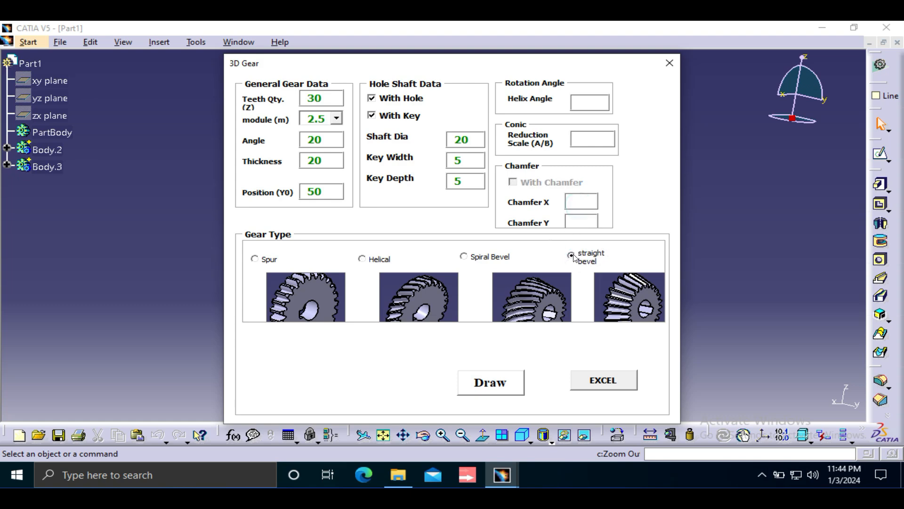
mouse_move(603, 264)
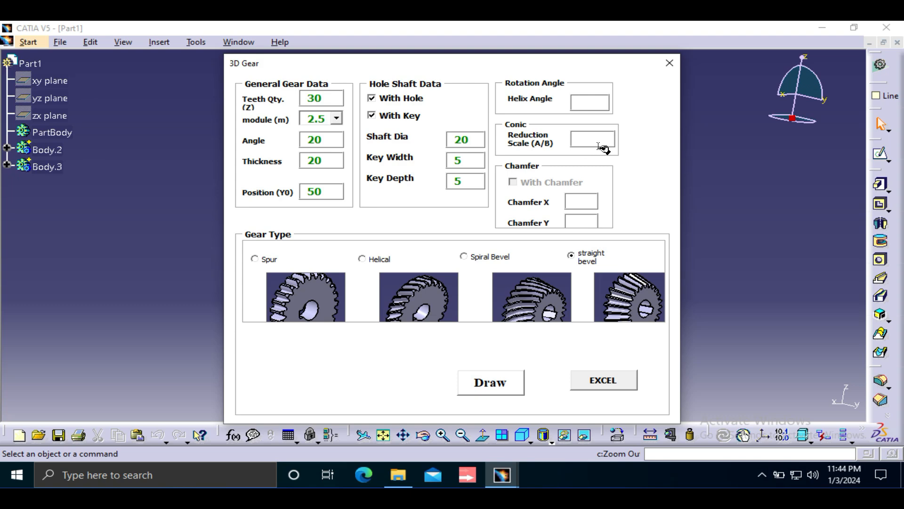
mouse_move(616, 157)
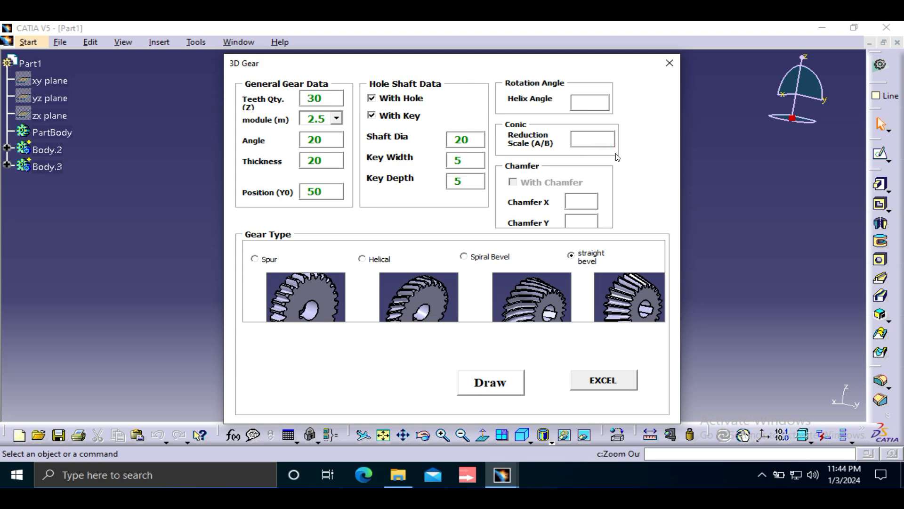
text(10)
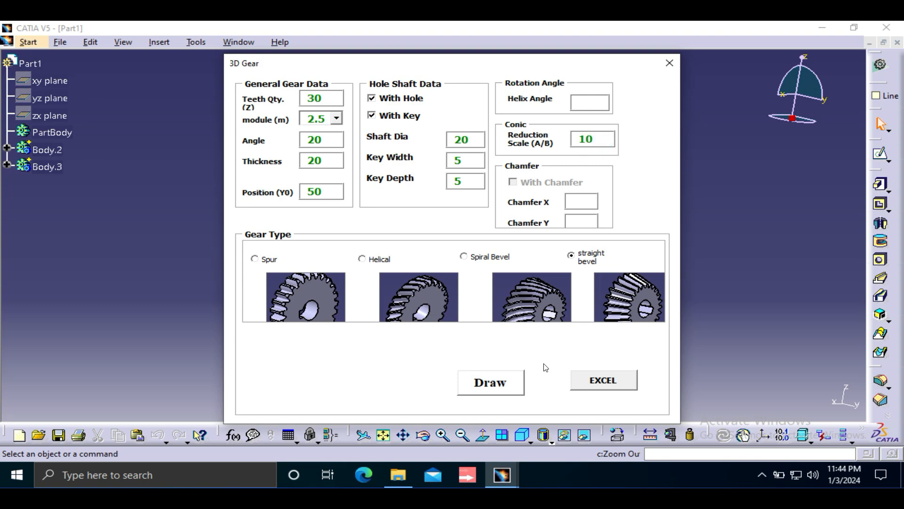
click(592, 139)
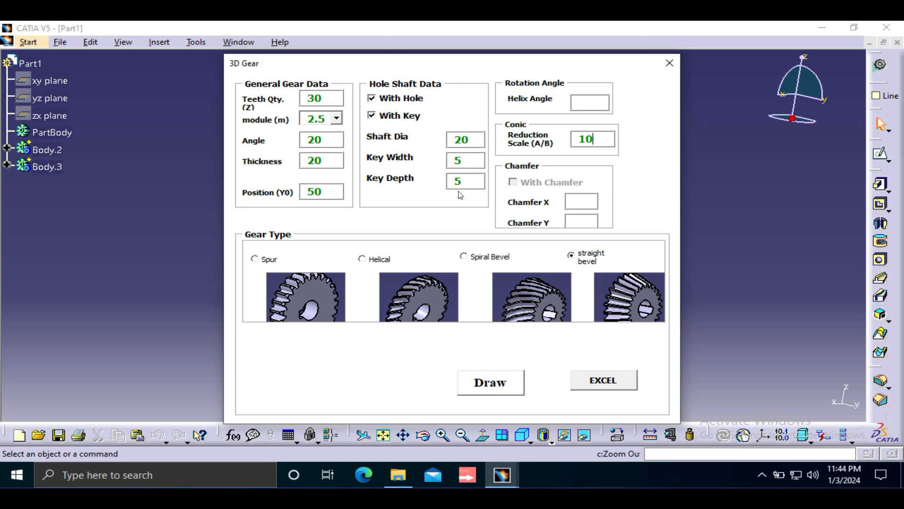
mouse_move(510, 160)
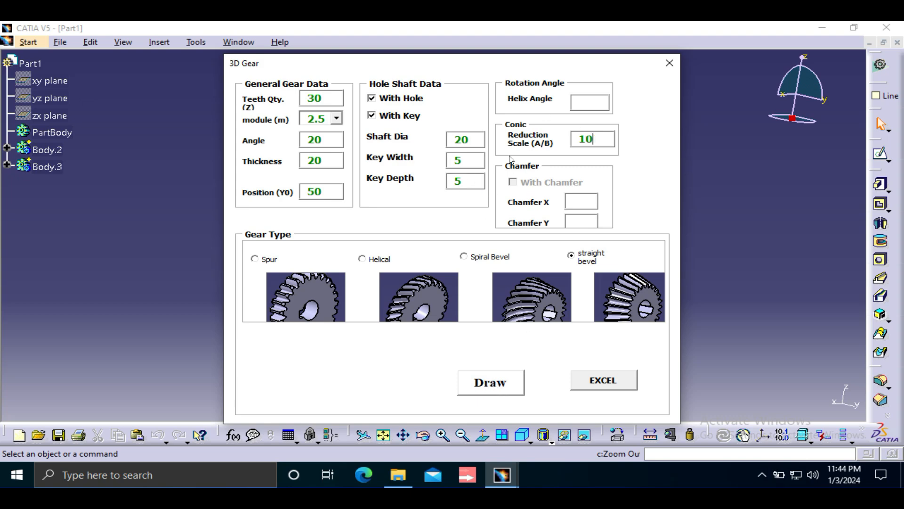
mouse_move(610, 167)
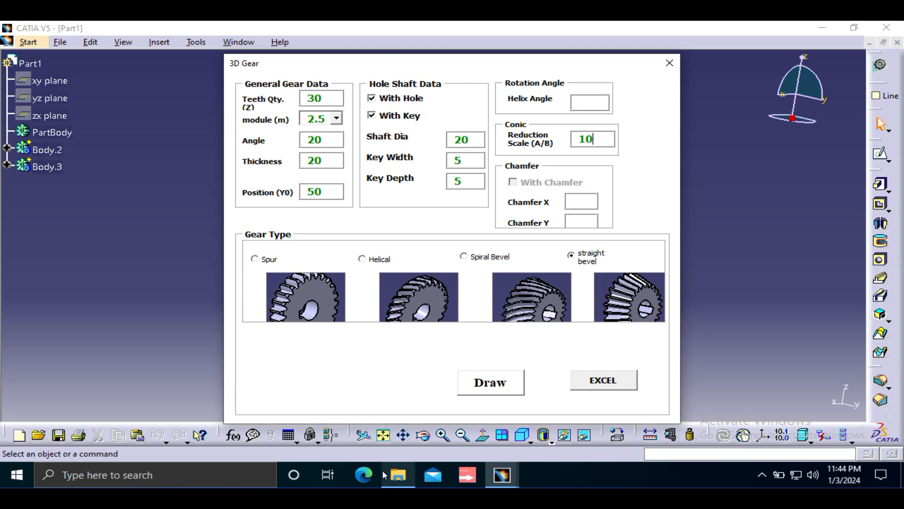
- Open the GearInformation workbook from the Dev folder to find Sheet1 empty
click(397, 475)
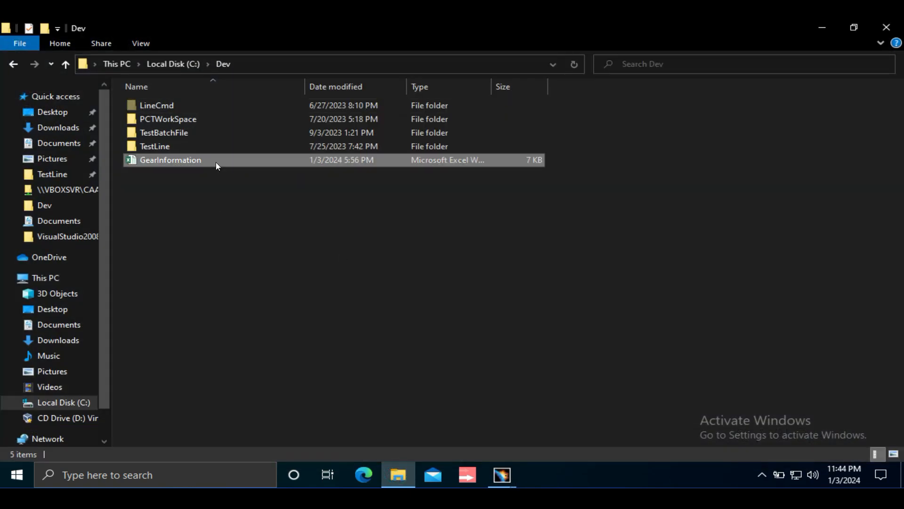
double_click(169, 160)
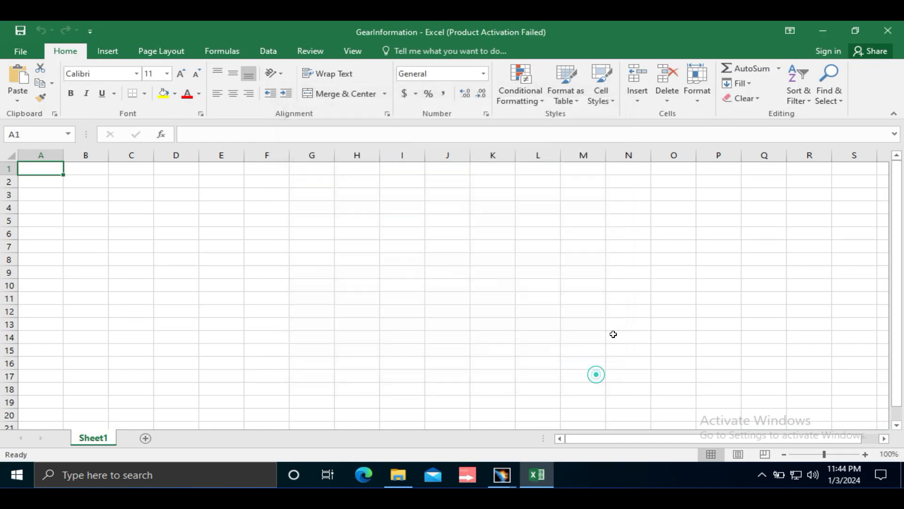
mouse_move(427, 255)
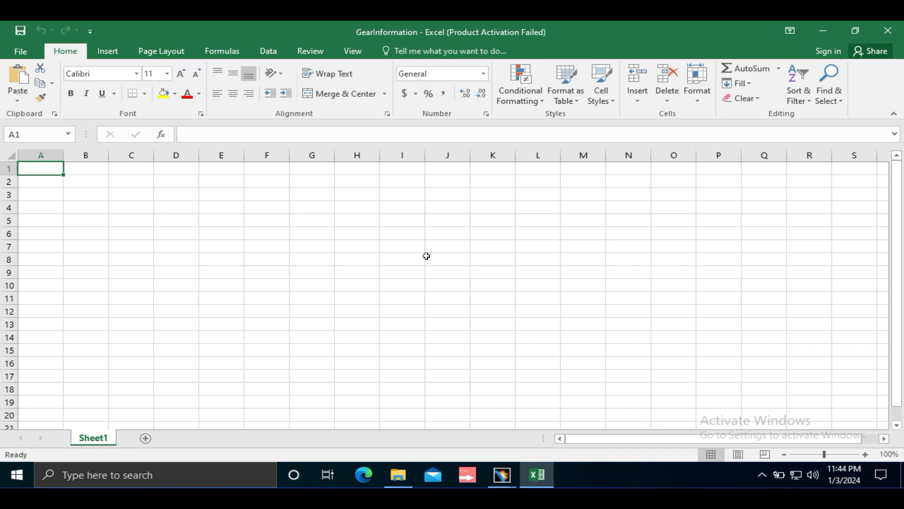
mouse_move(814, 167)
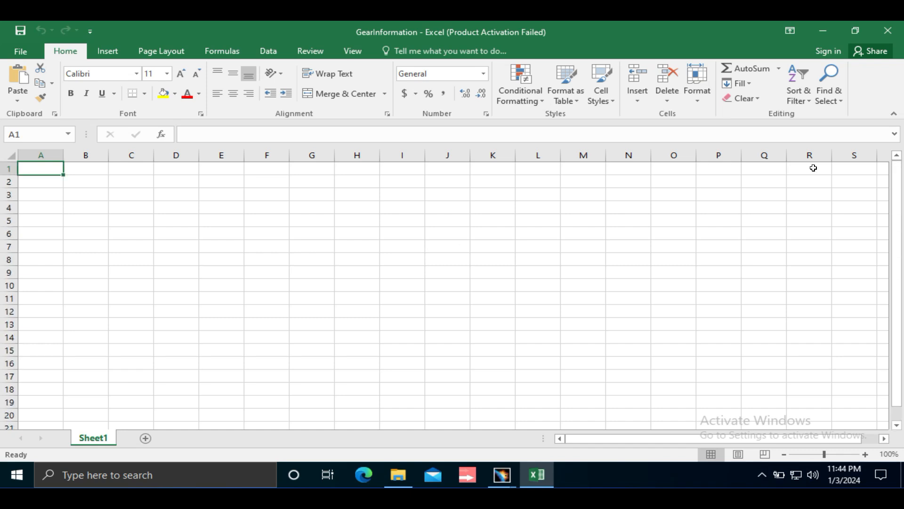
mouse_move(874, 75)
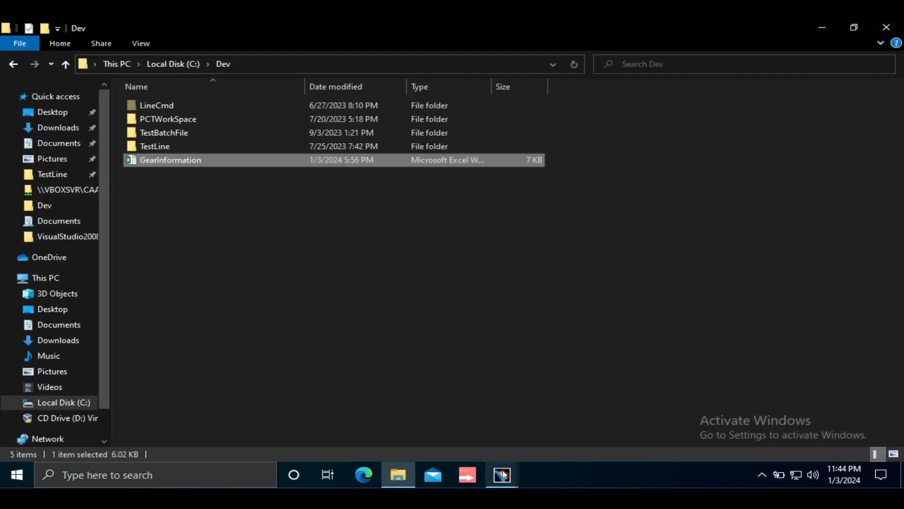
- Export the straight bevel gear parameters (shaft diameter 25, reduction scale 15) to Excel
click(501, 475)
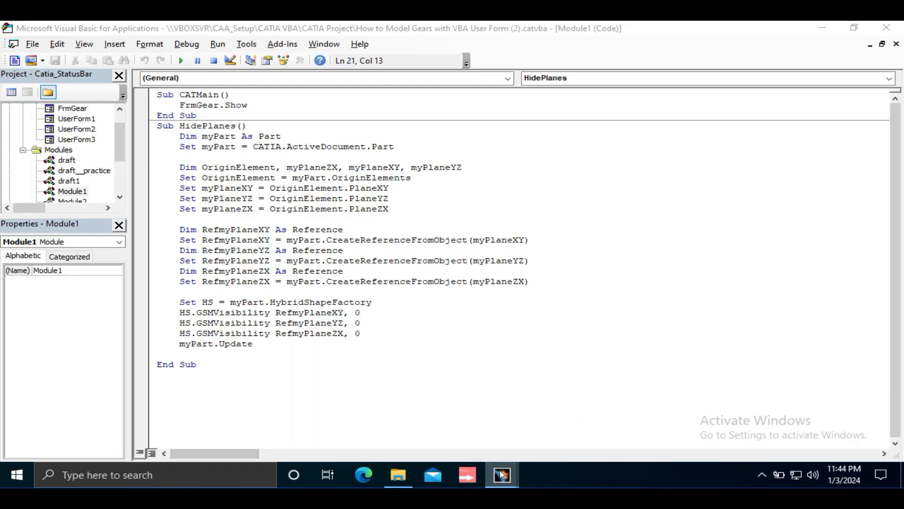
click(500, 475)
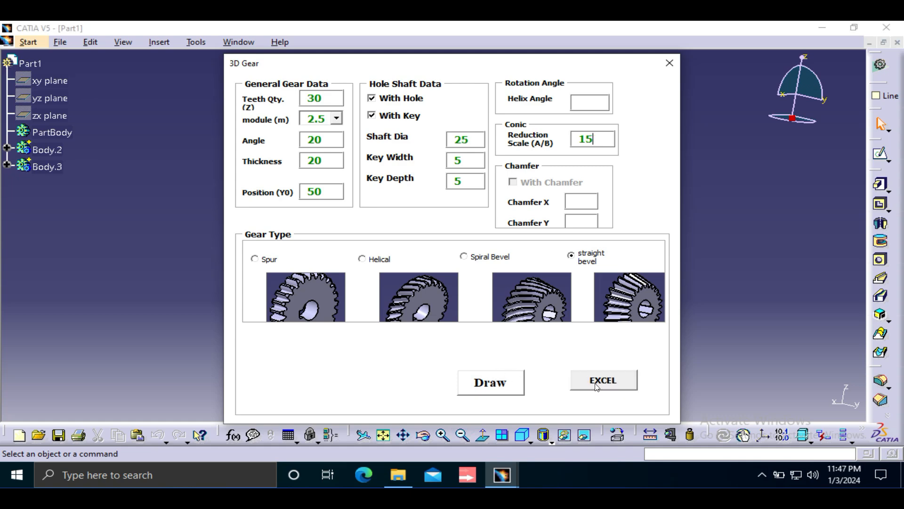
click(603, 380)
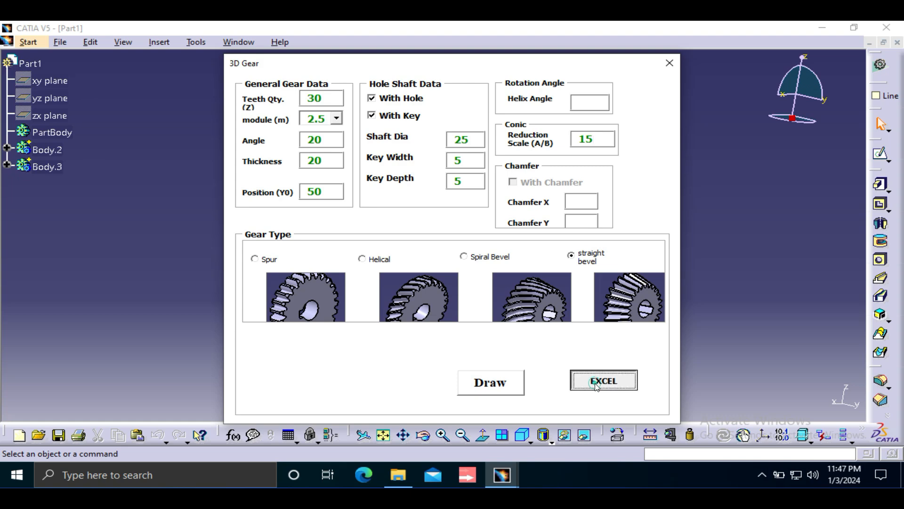
click(602, 381)
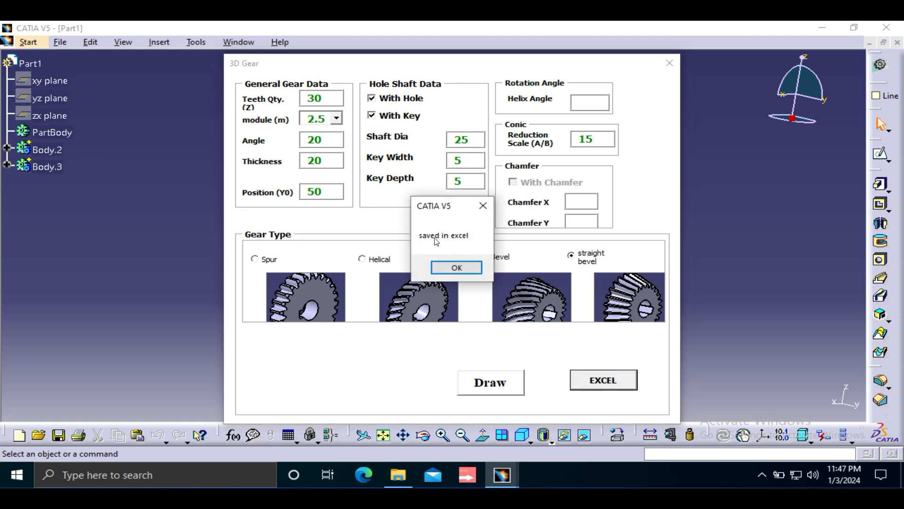
mouse_move(456, 267)
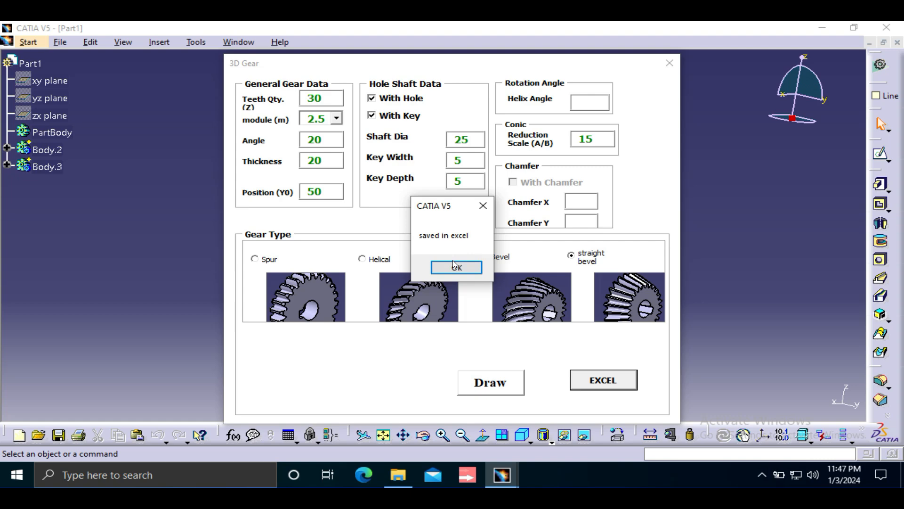
click(456, 267)
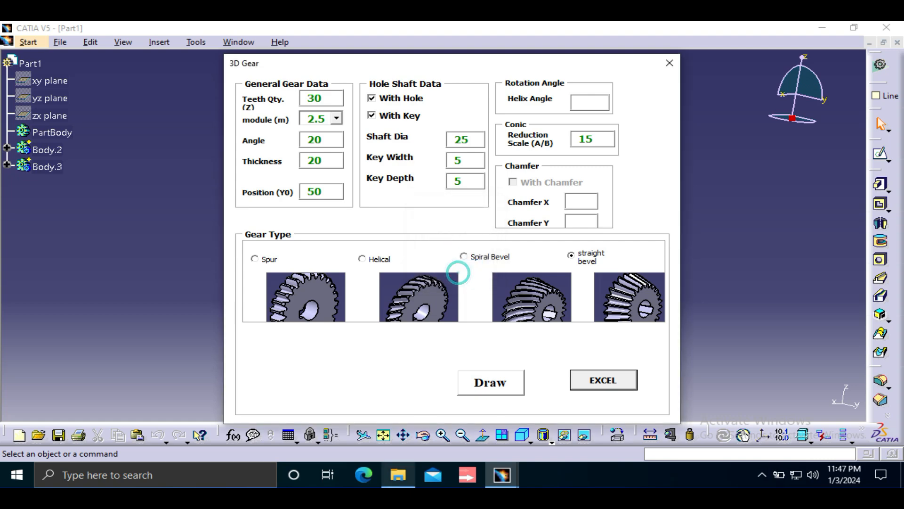
- View the two gear rows in GearInformation, then close the 3D Gear form in CATIA
click(602, 380)
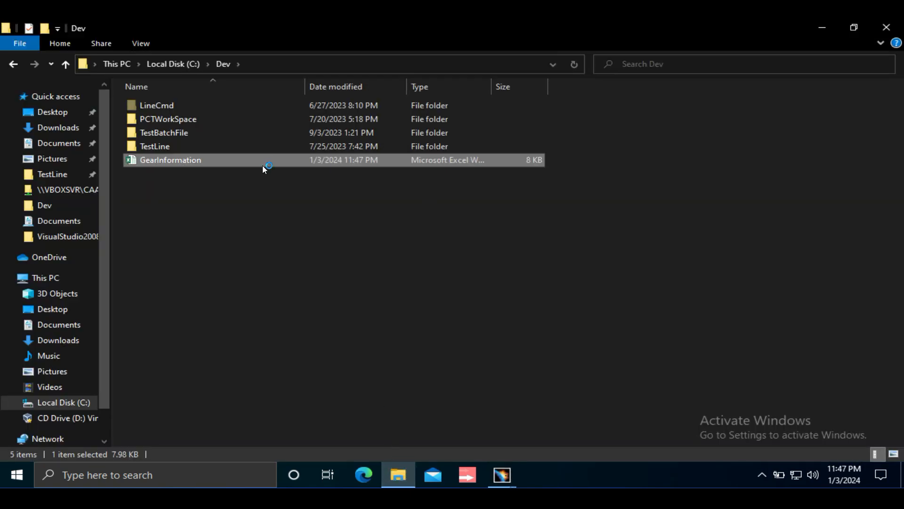
double_click(170, 159)
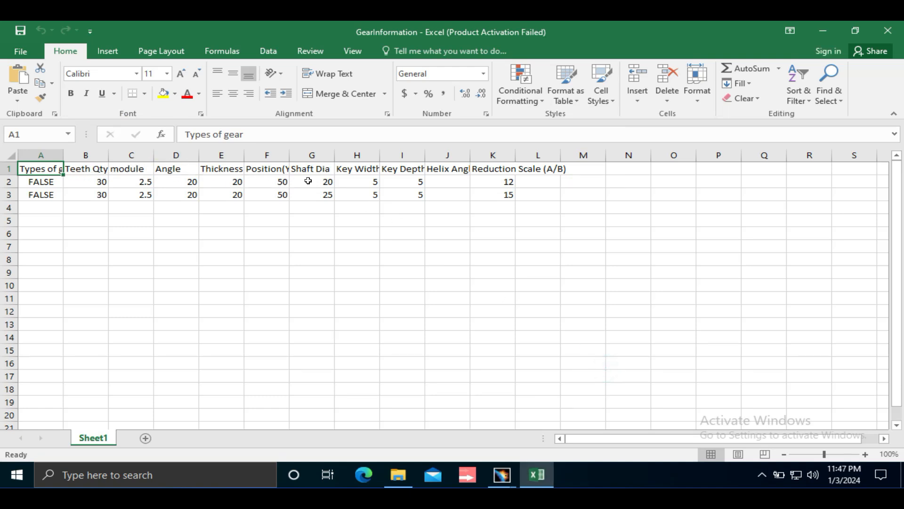
mouse_move(383, 187)
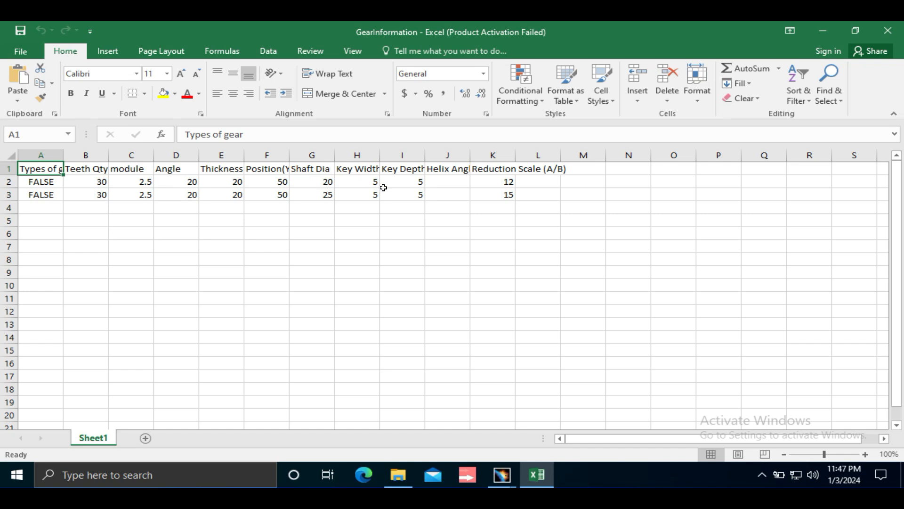
mouse_move(611, 413)
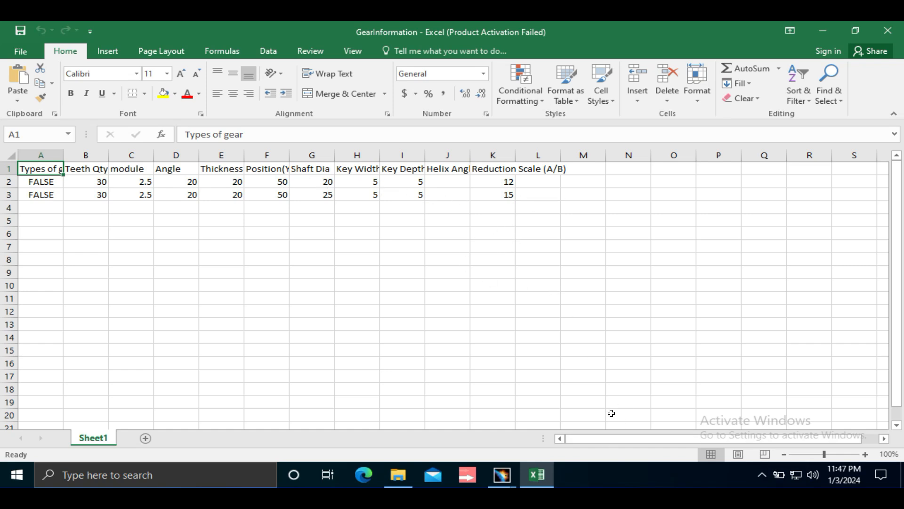
click(499, 475)
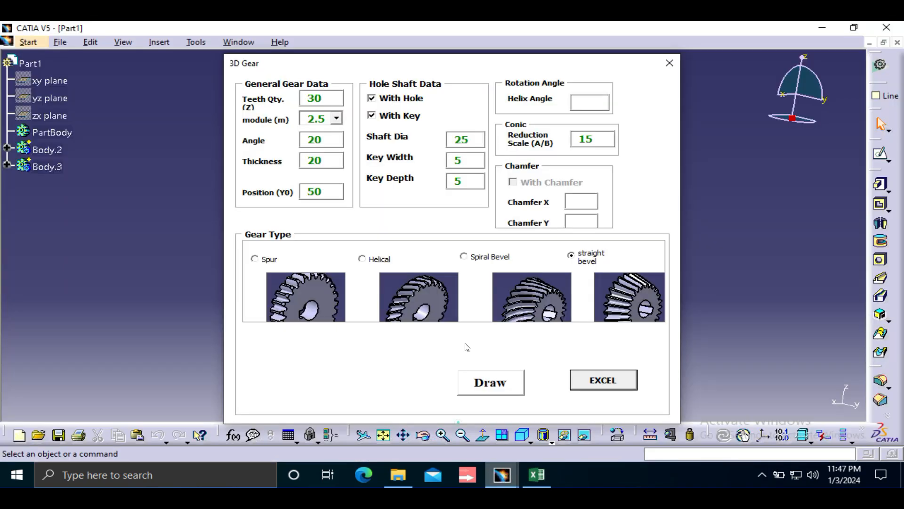
click(490, 382)
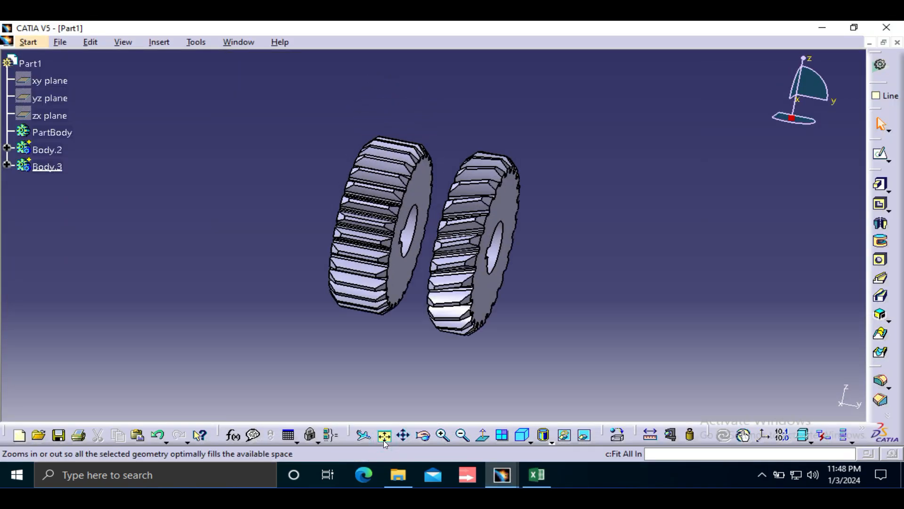